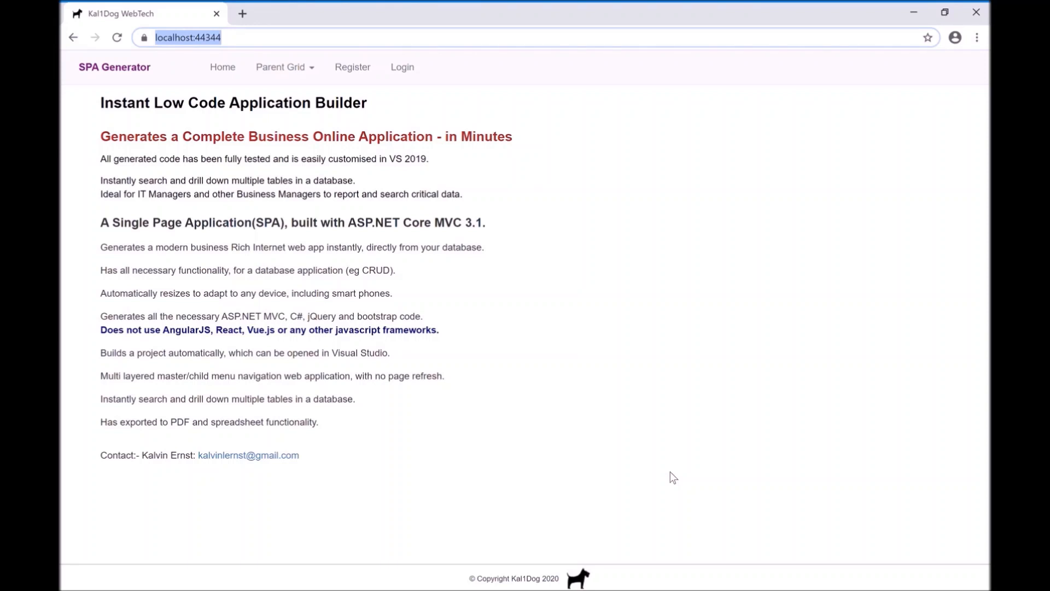
mouse_move(659, 441)
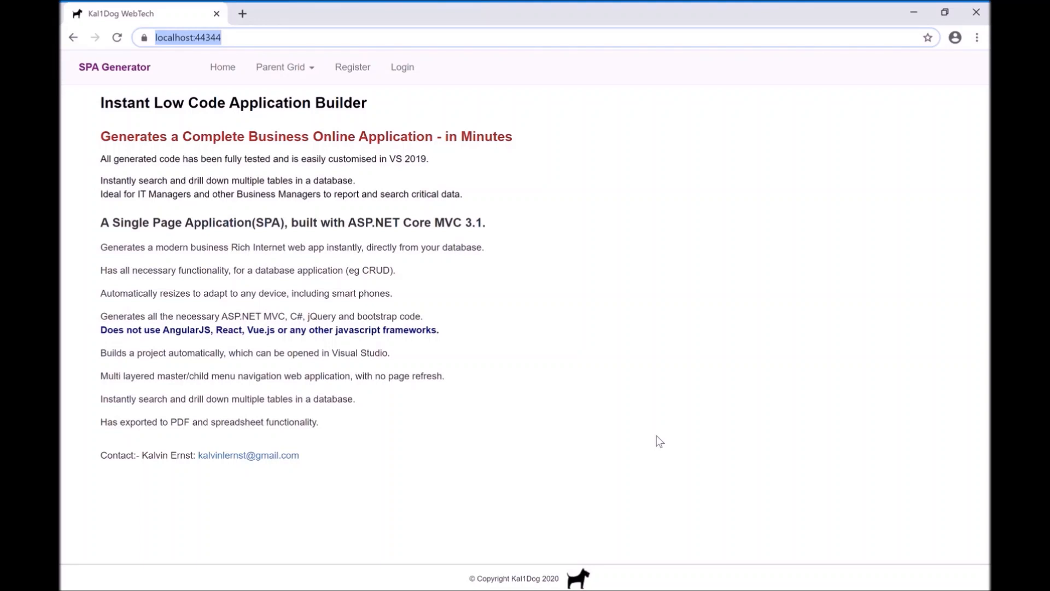
mouse_move(673, 463)
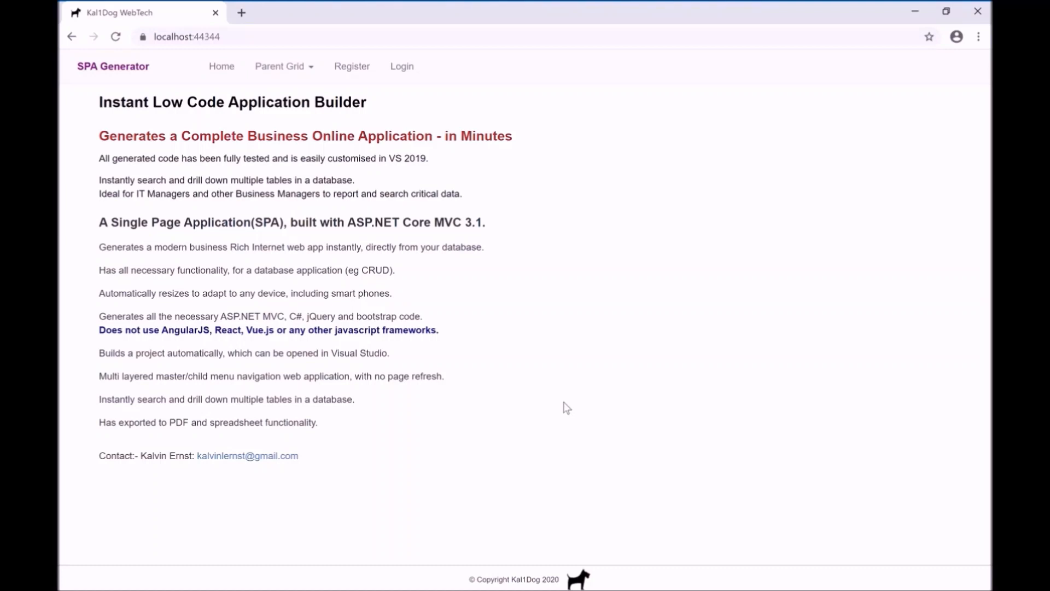
Go to Parent Grid > Add Parent Grid from the top navigation.
click(283, 66)
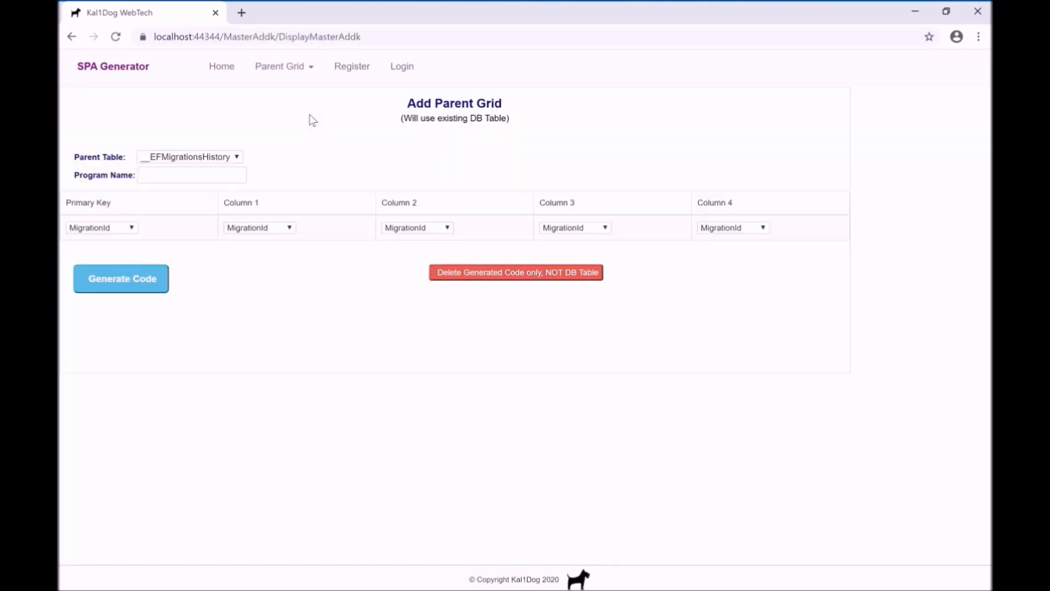
mouse_move(423, 149)
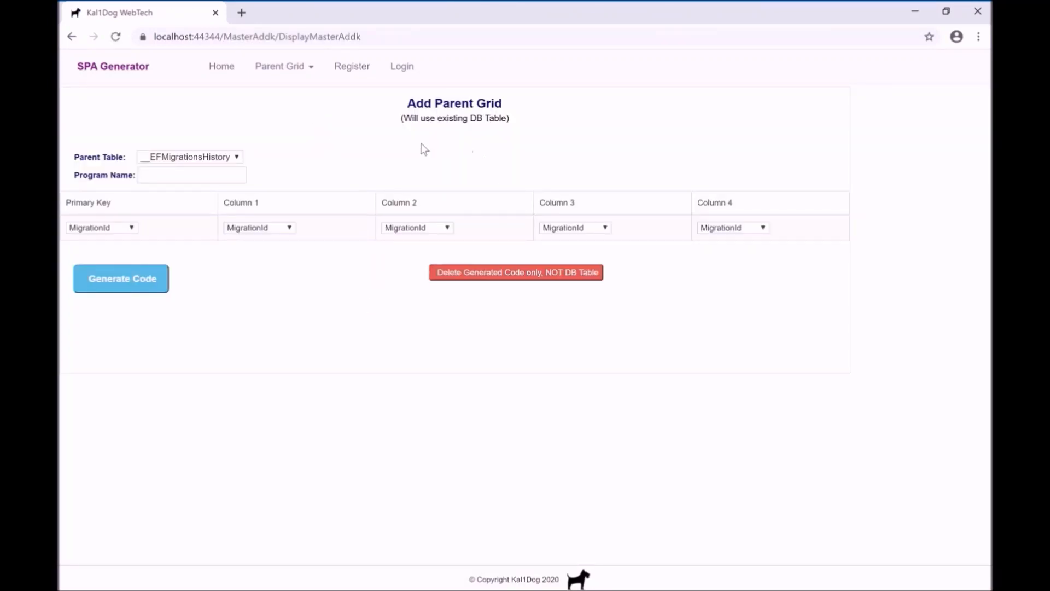
mouse_move(405, 163)
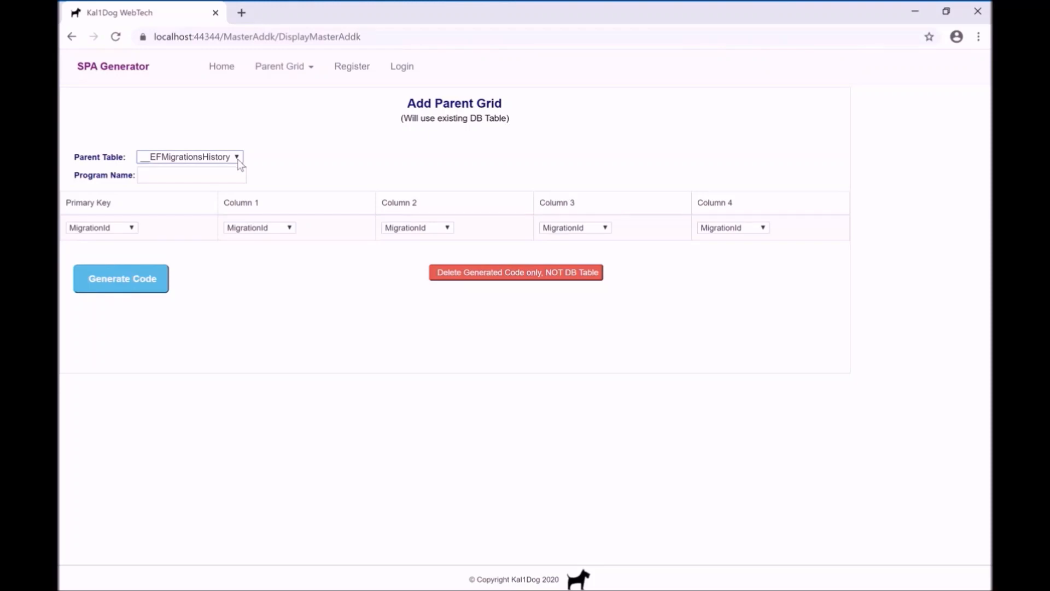
mouse_move(161, 465)
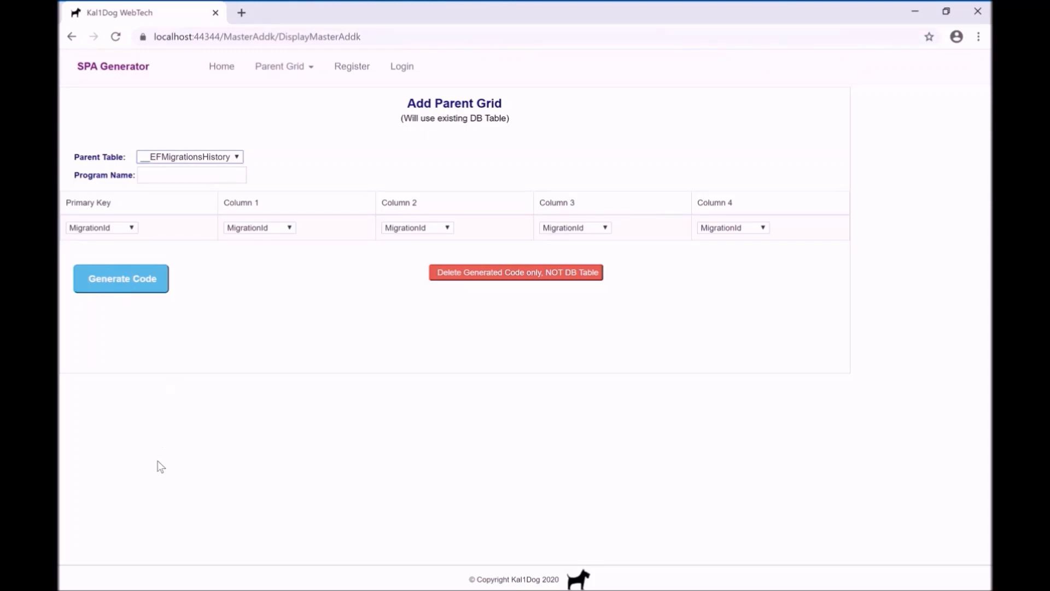
Choose Person as the parent table and name the program Persons.
click(189, 156)
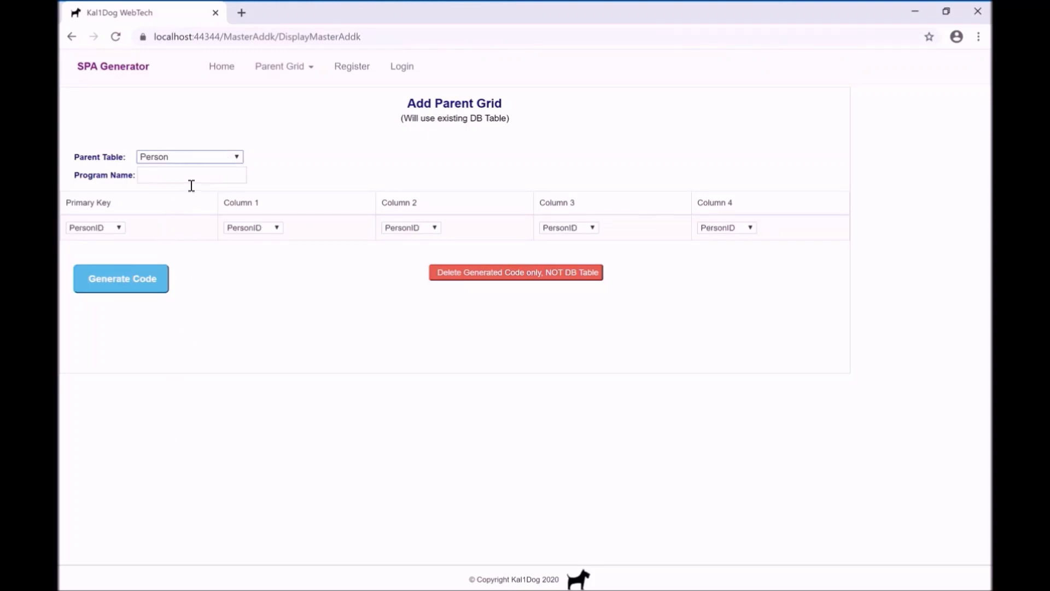
click(190, 175)
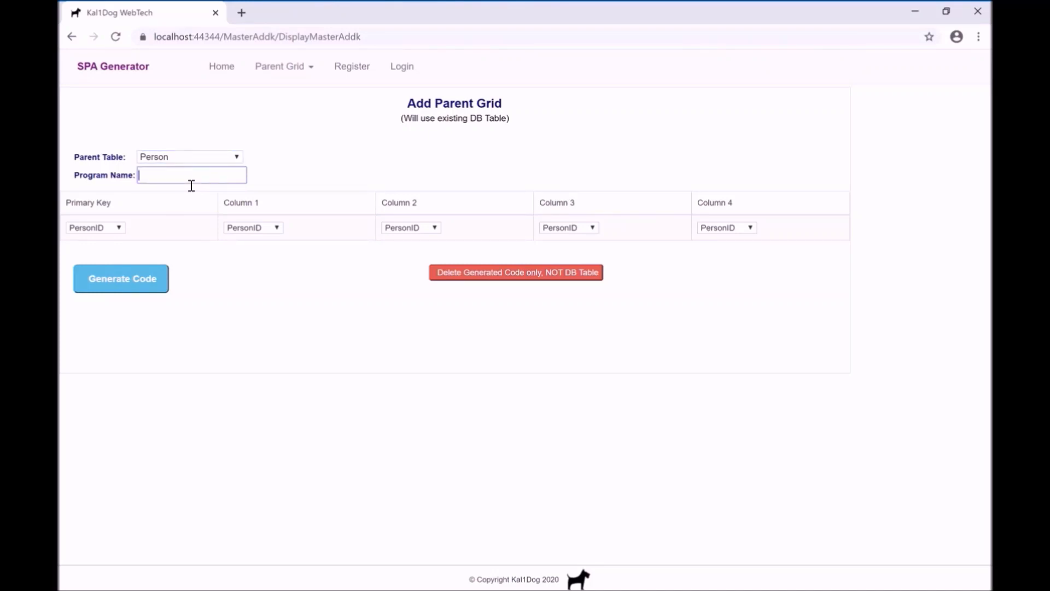
text(Doctors)
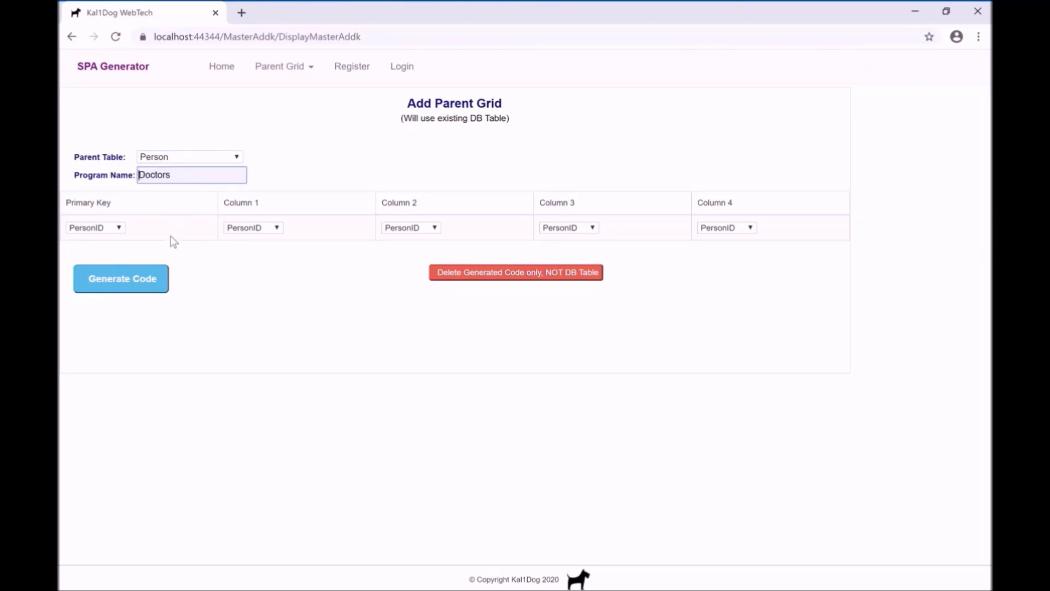
text(Persons)
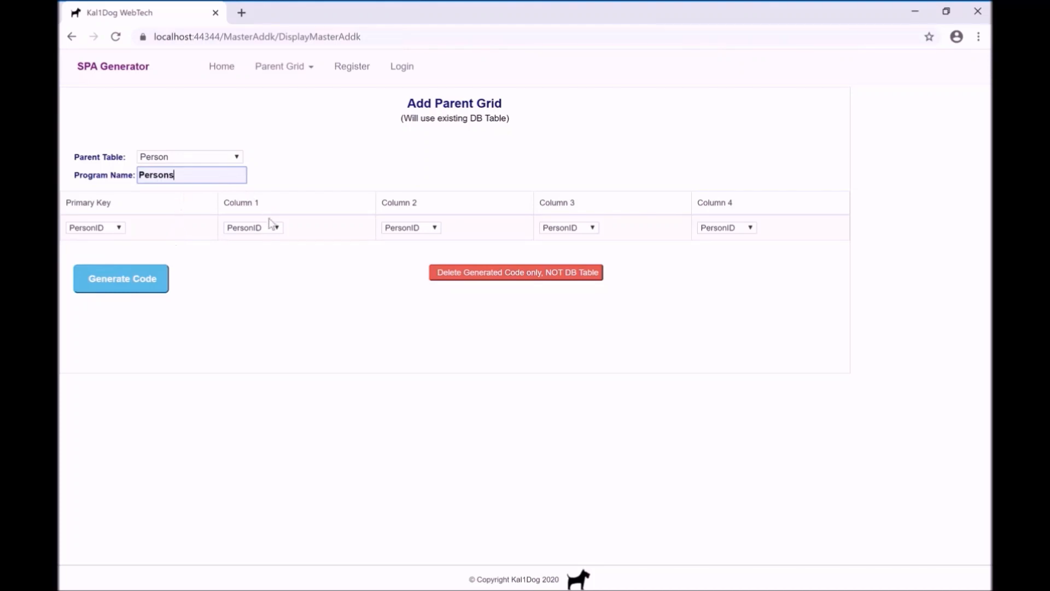
mouse_move(122, 249)
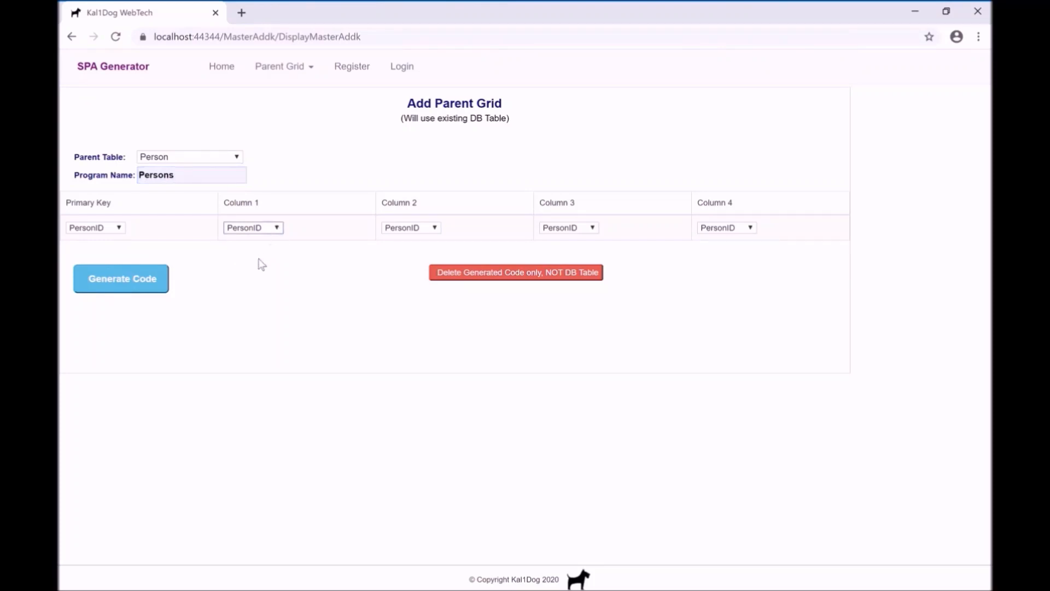
Set columns 1–4 to FirstName, LastName, DateOfBirth and Phone.
click(253, 228)
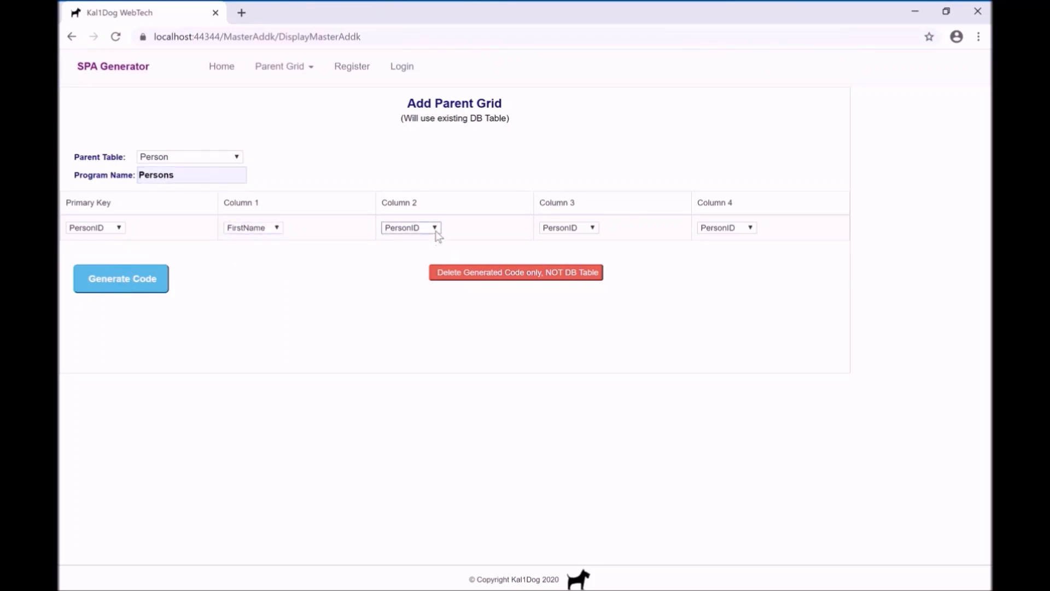
click(410, 228)
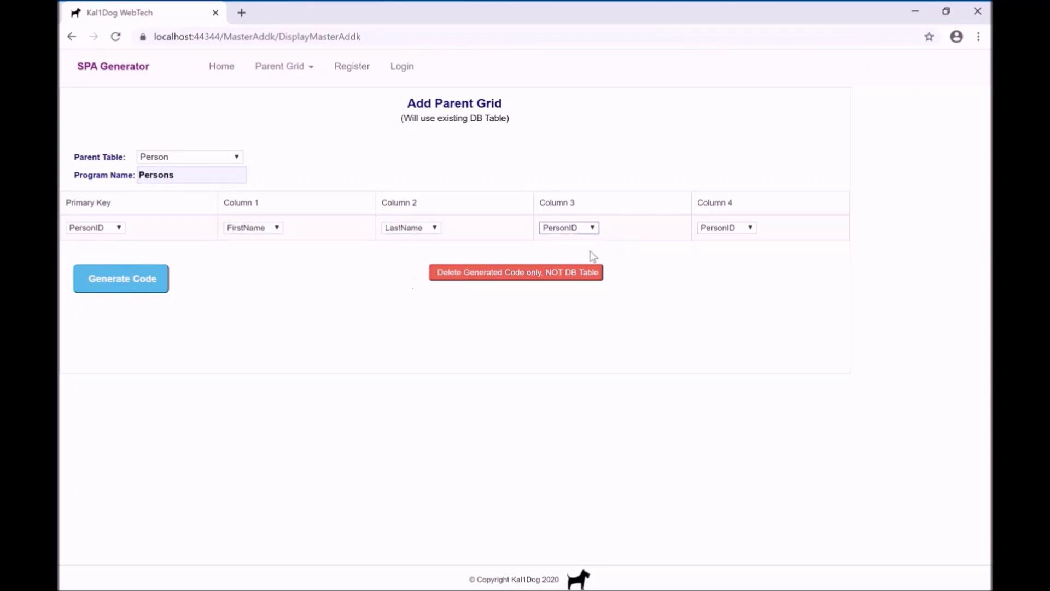
click(568, 227)
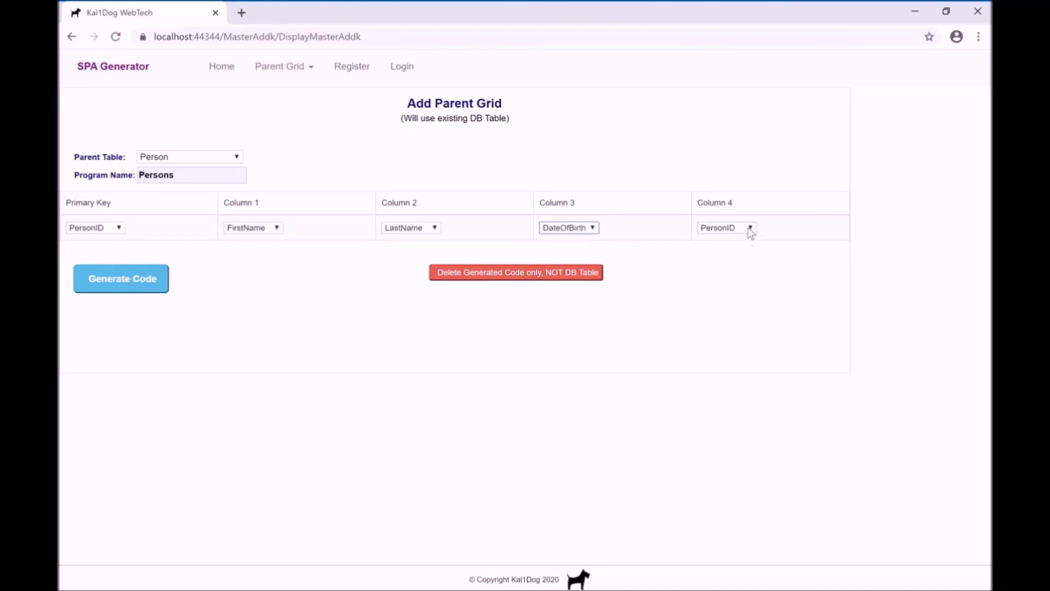
click(725, 228)
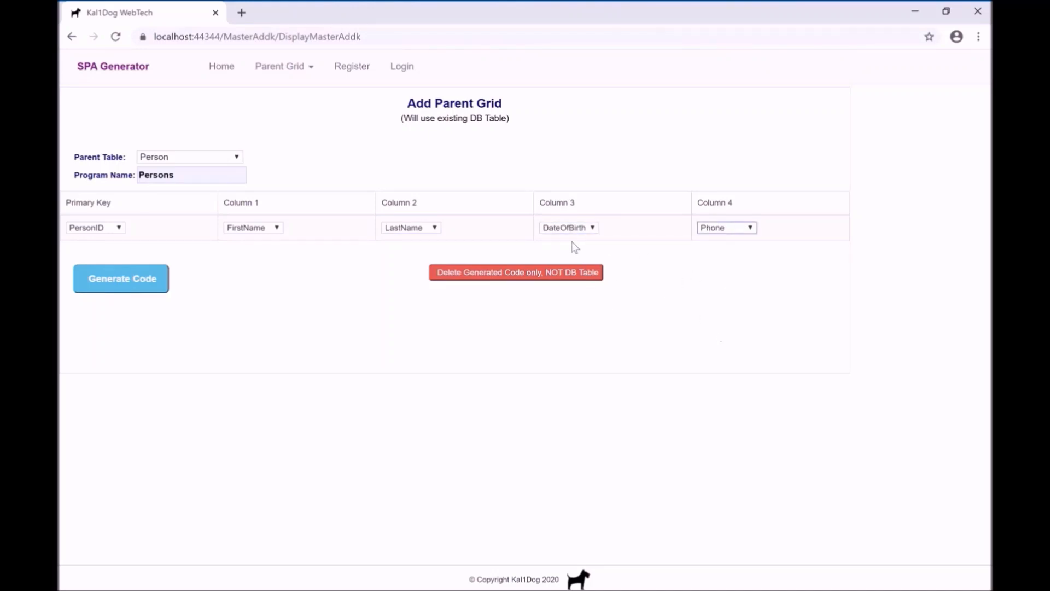
mouse_move(436, 243)
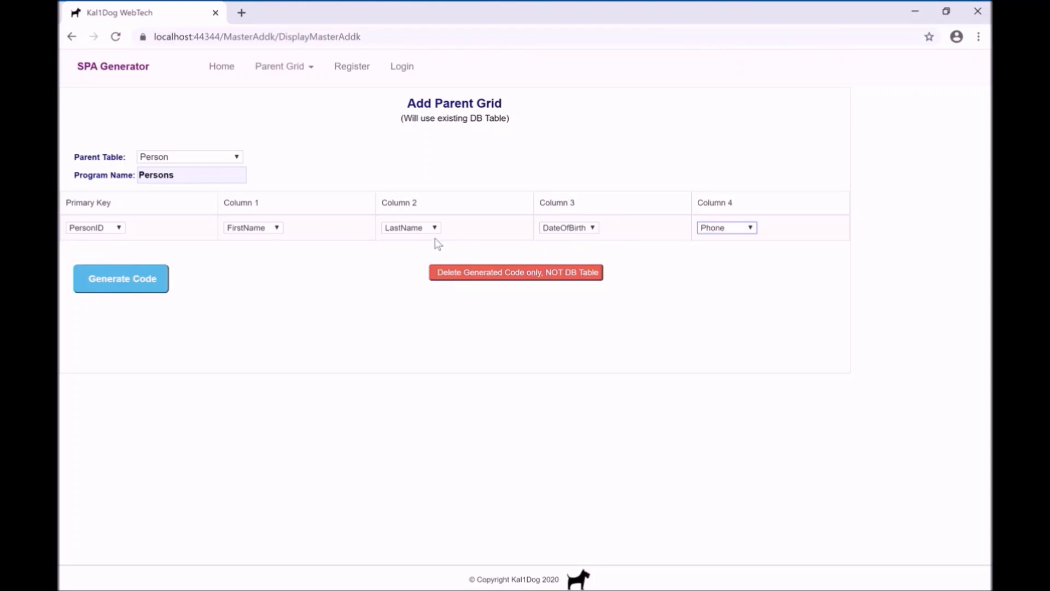
mouse_move(309, 322)
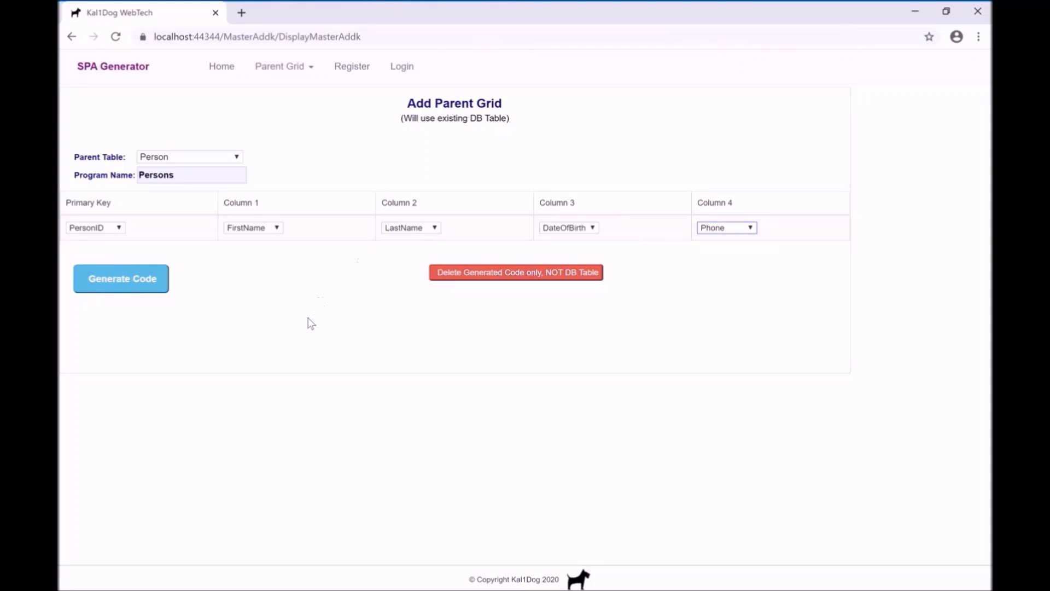
mouse_move(392, 162)
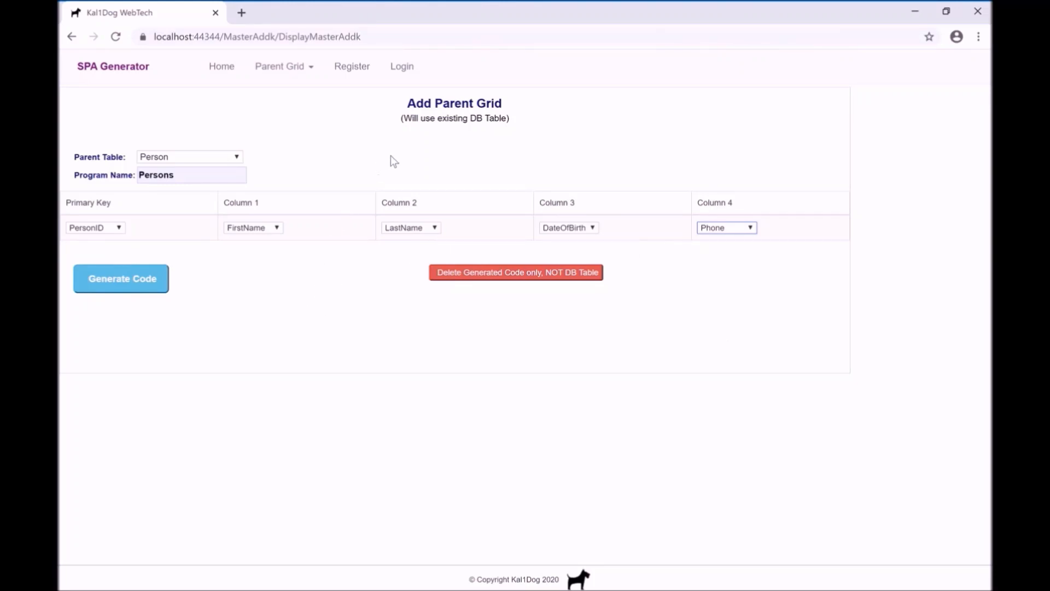
mouse_move(374, 281)
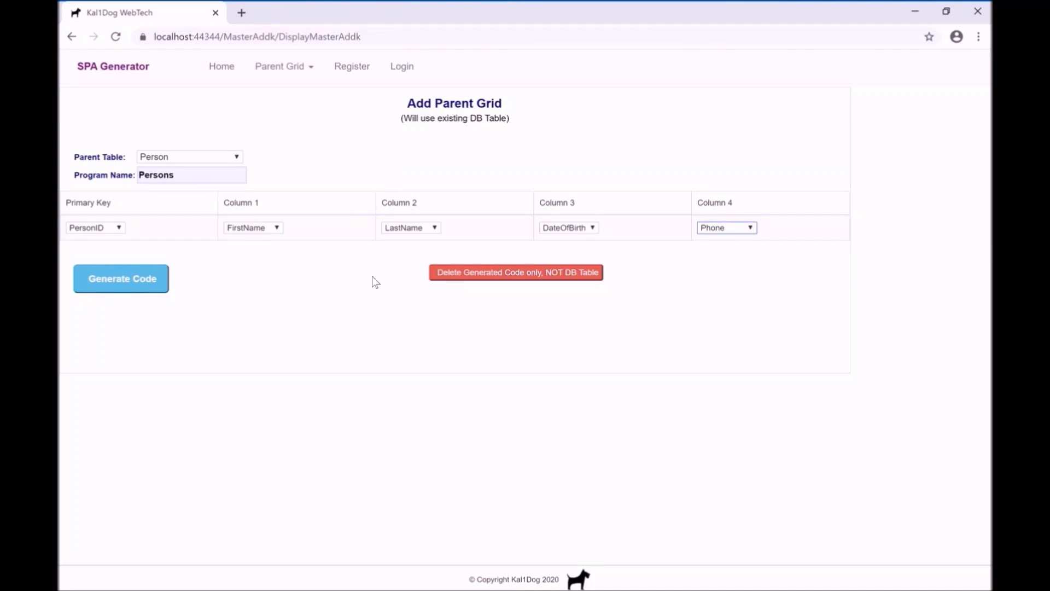
mouse_move(320, 301)
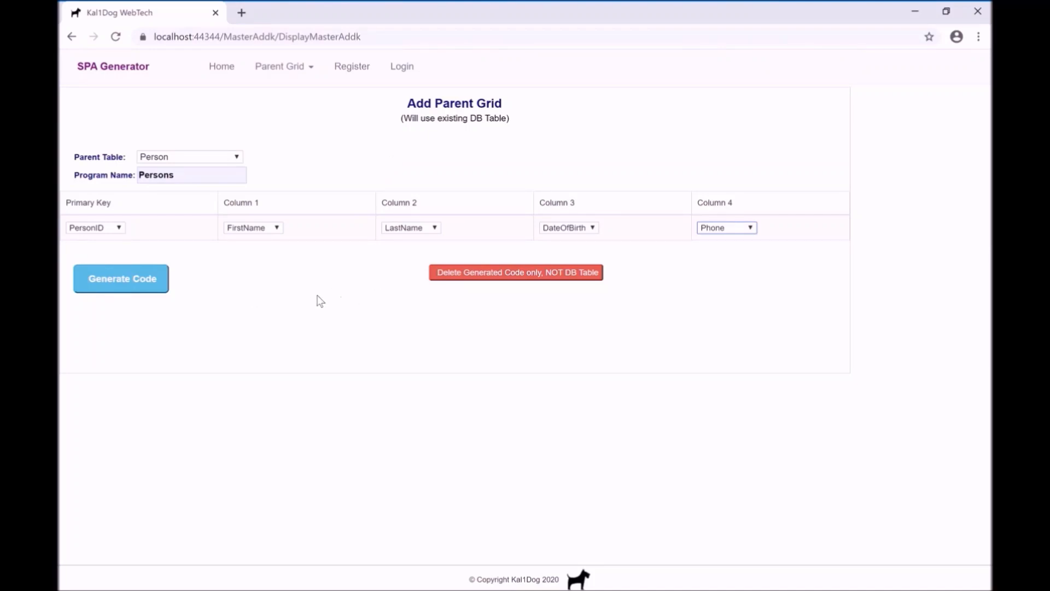
mouse_move(138, 300)
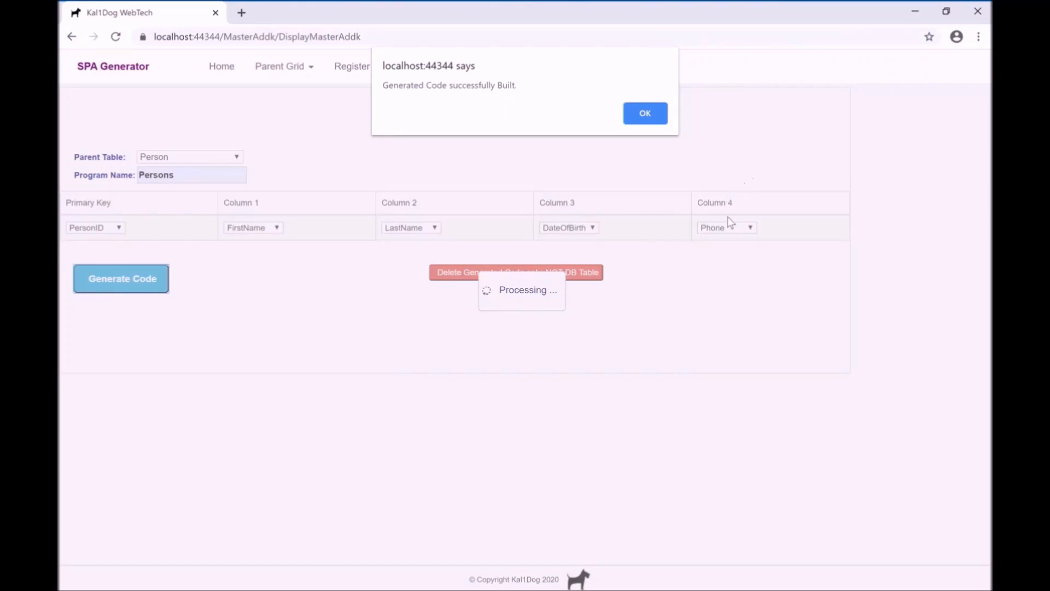
Confirm the 'Generated Code successfully Built' alert and move to the generated project.
click(643, 112)
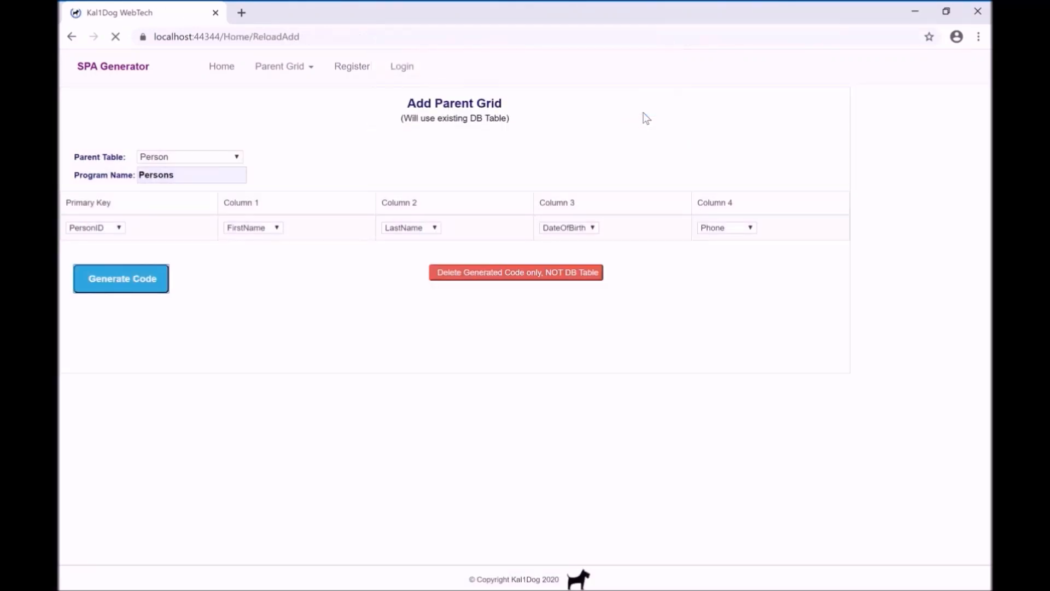
click(120, 278)
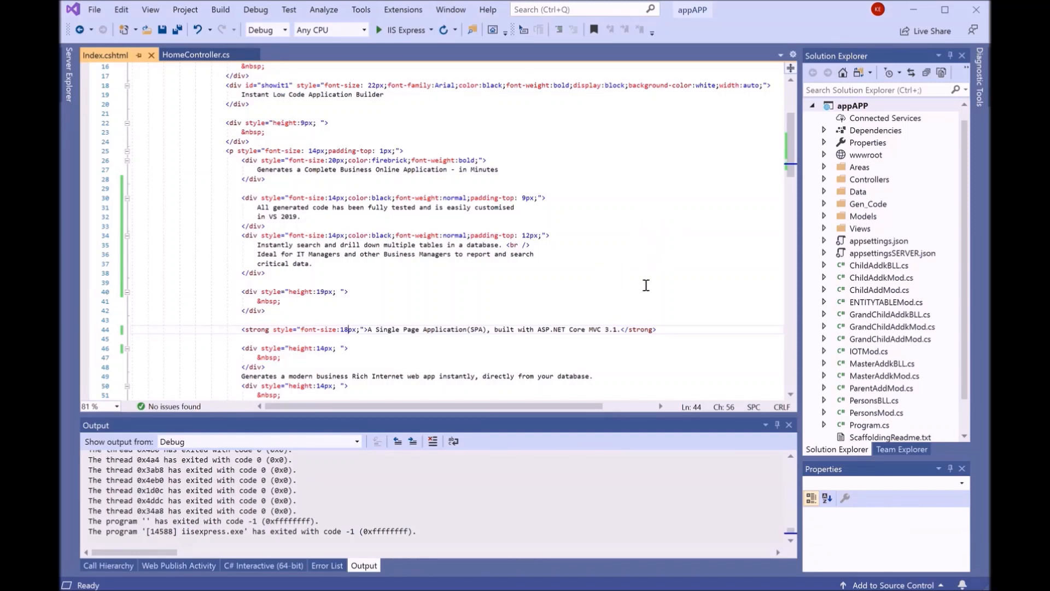
mouse_move(582, 264)
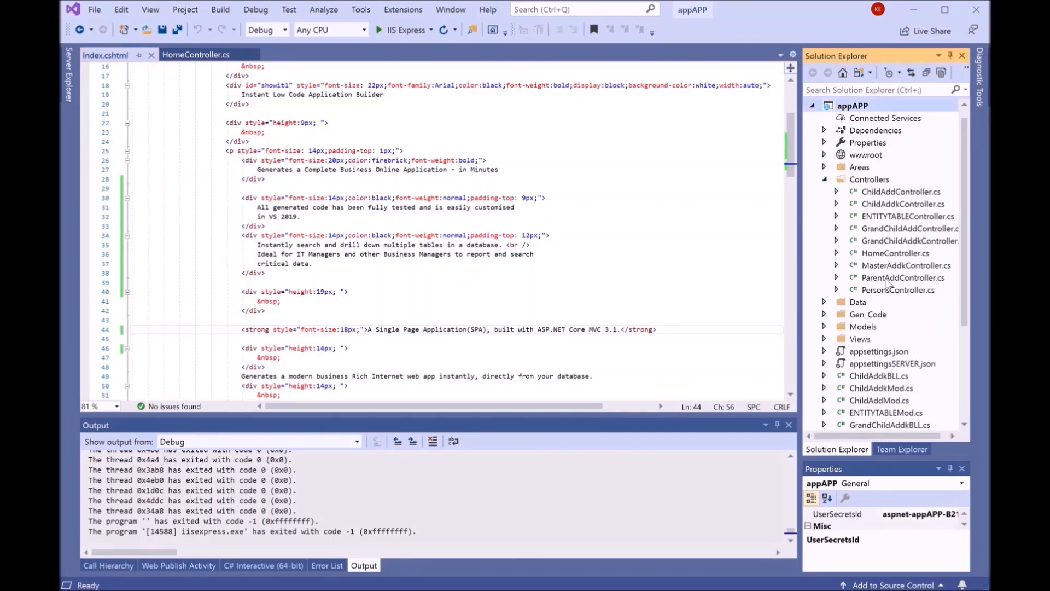
View PersonsController.cs and expand the generated Persons views and view model folders.
double_click(898, 288)
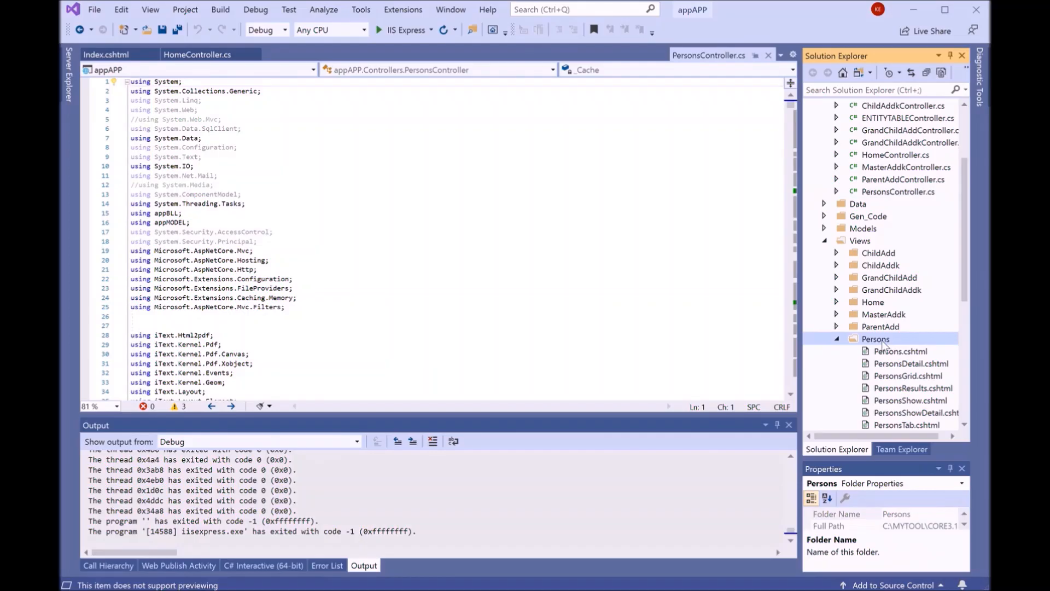
click(824, 229)
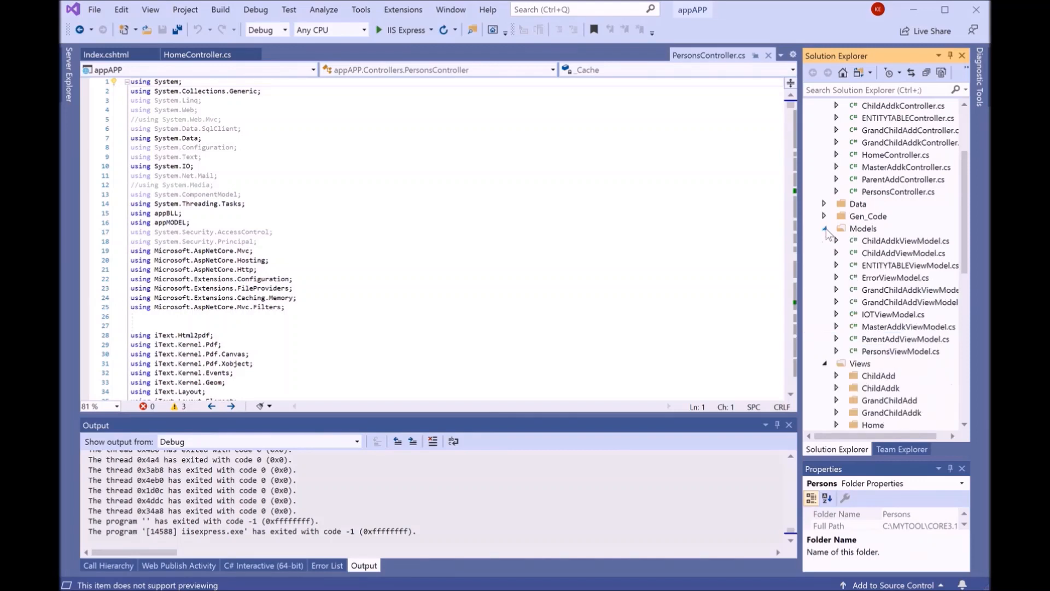
click(900, 351)
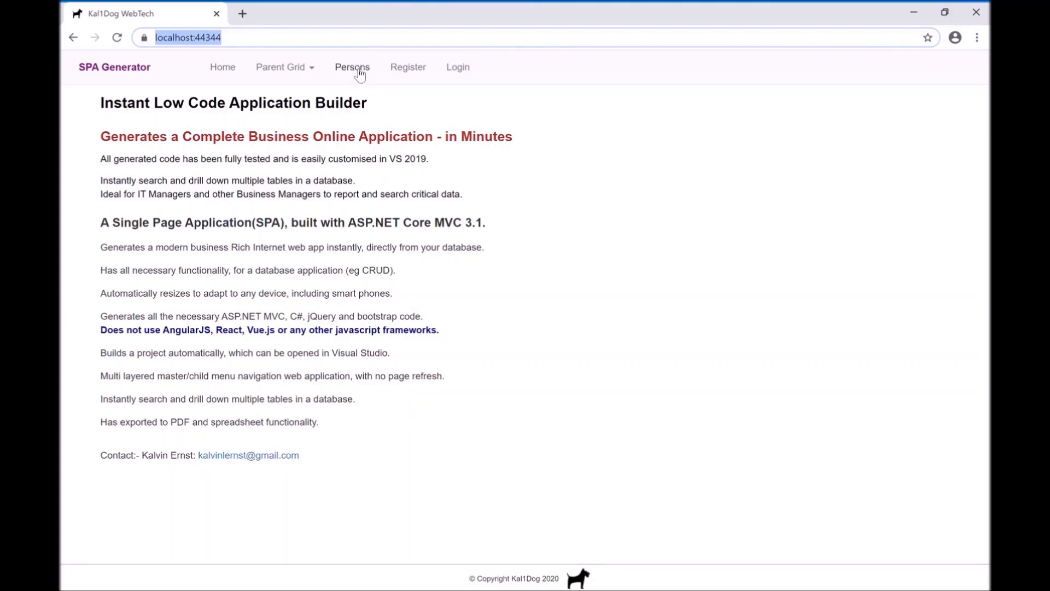
Load the Persons page listing the five person records.
click(351, 67)
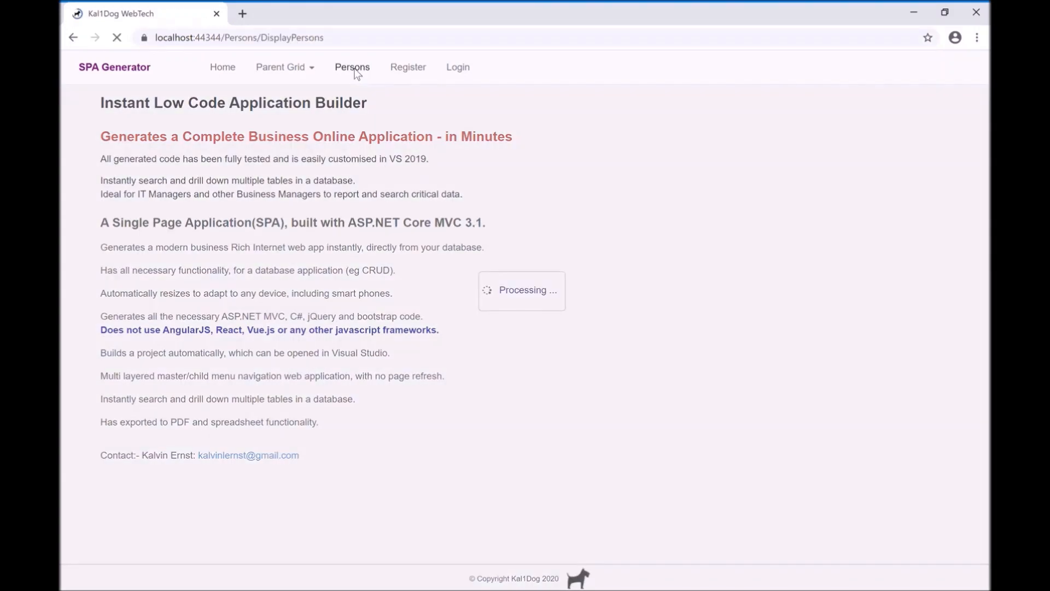
click(351, 67)
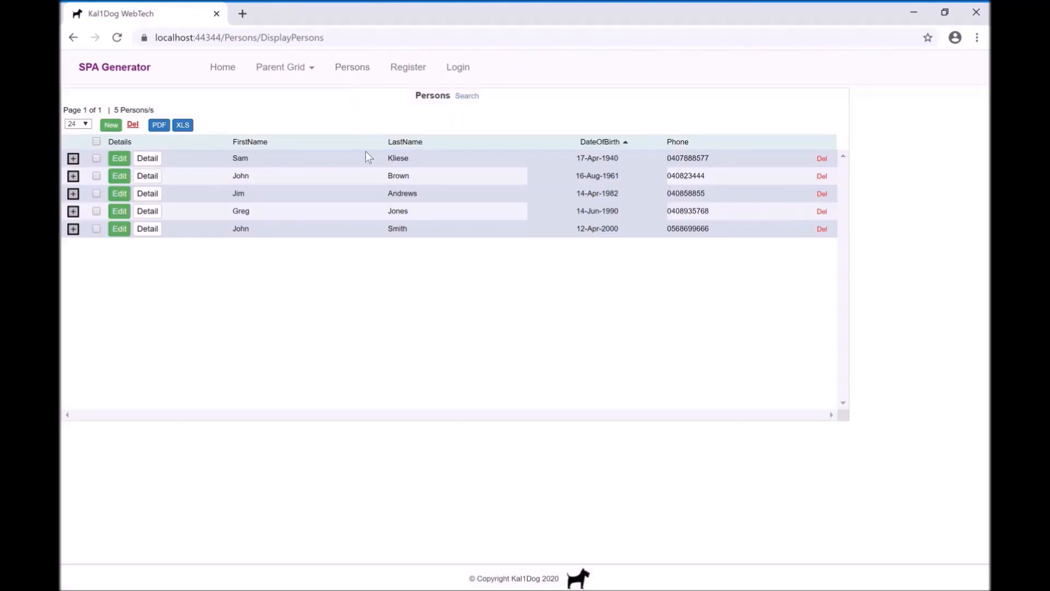
mouse_move(280, 325)
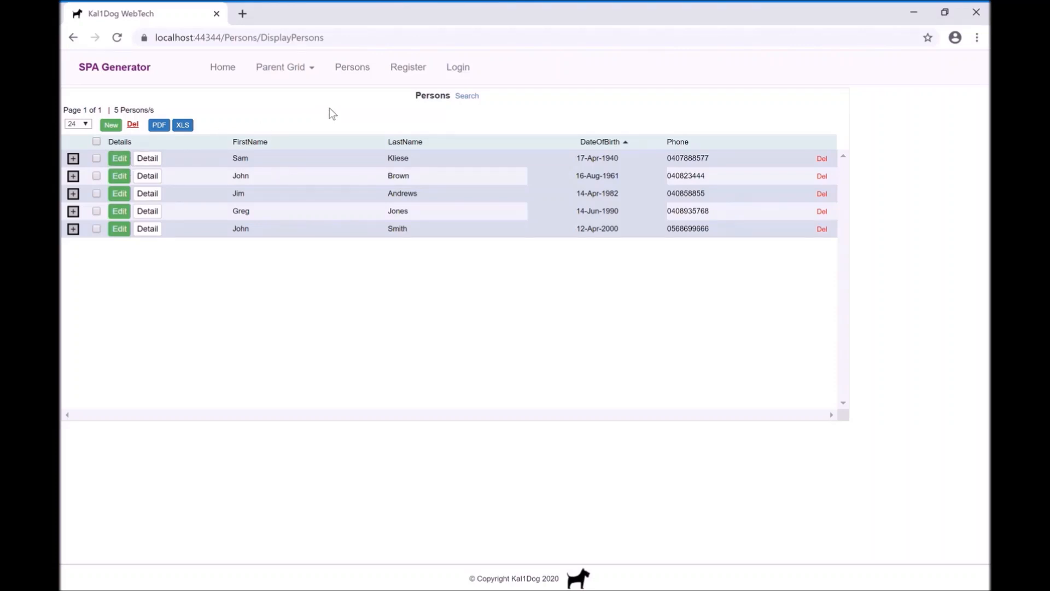
mouse_move(359, 338)
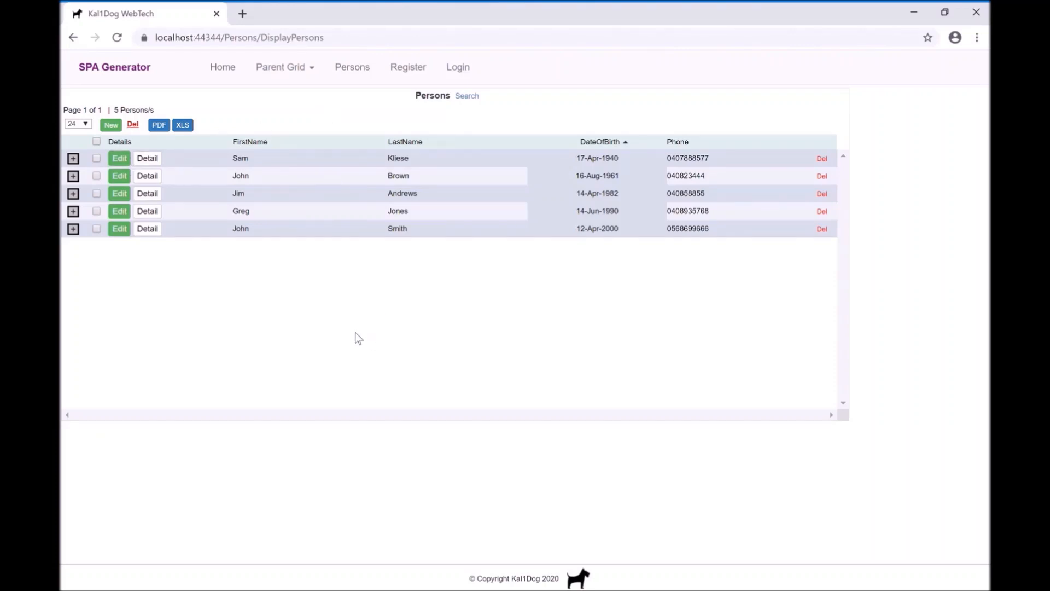
click(120, 157)
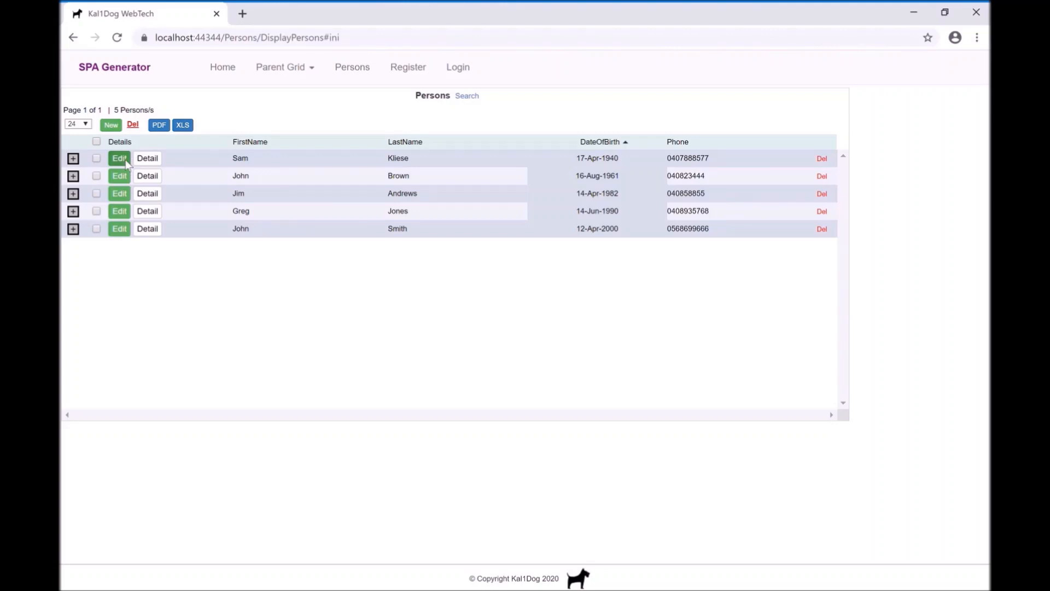
click(118, 158)
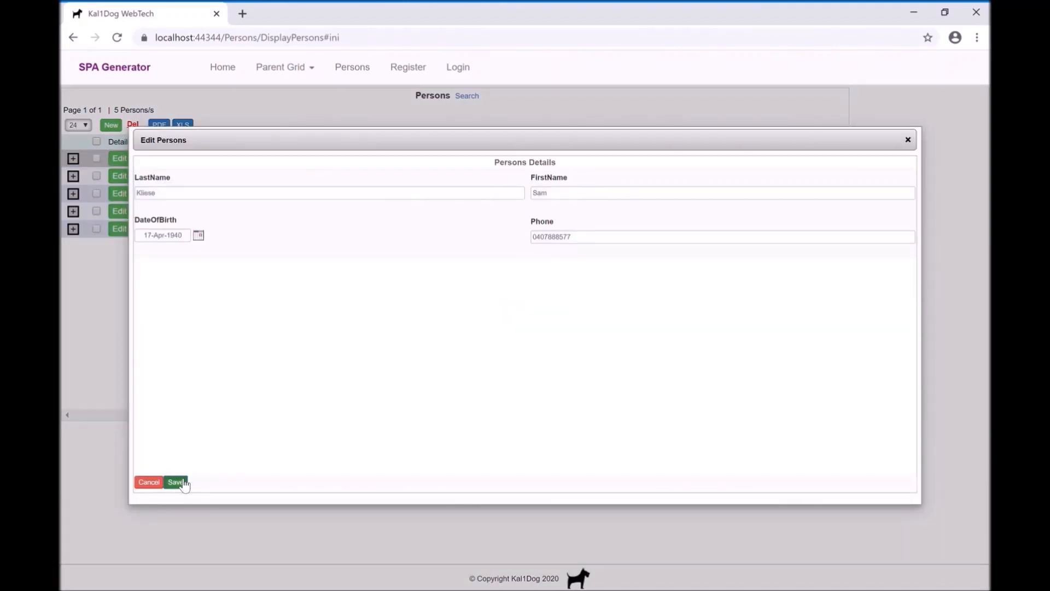
click(175, 482)
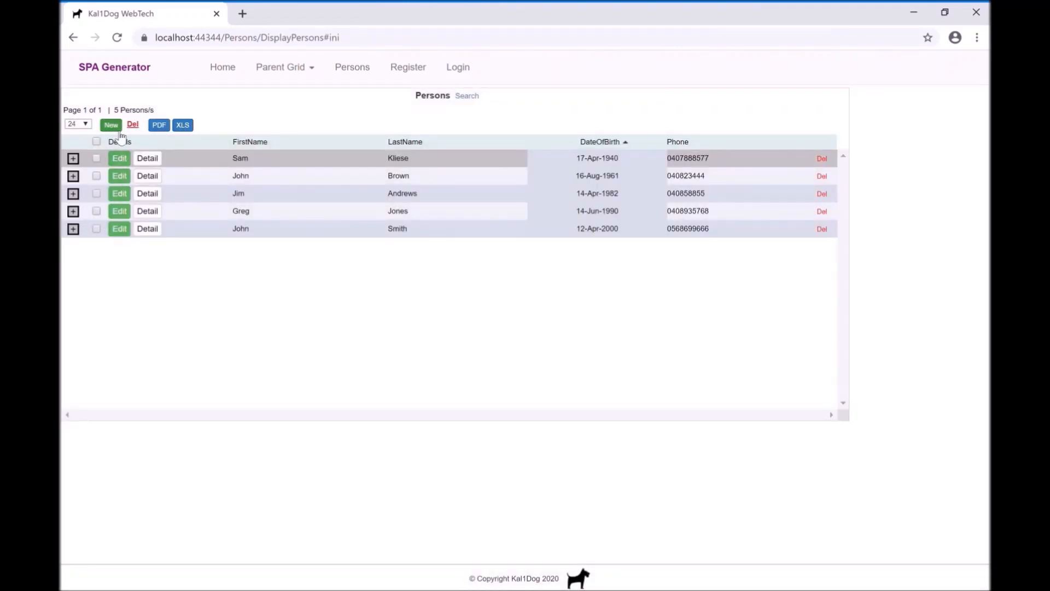
click(111, 125)
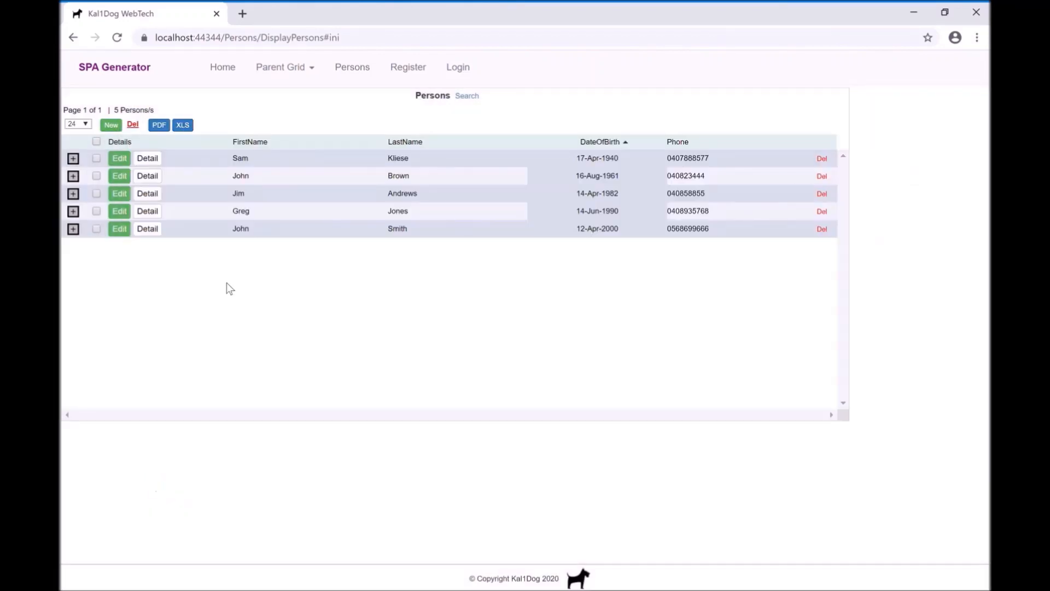
click(822, 158)
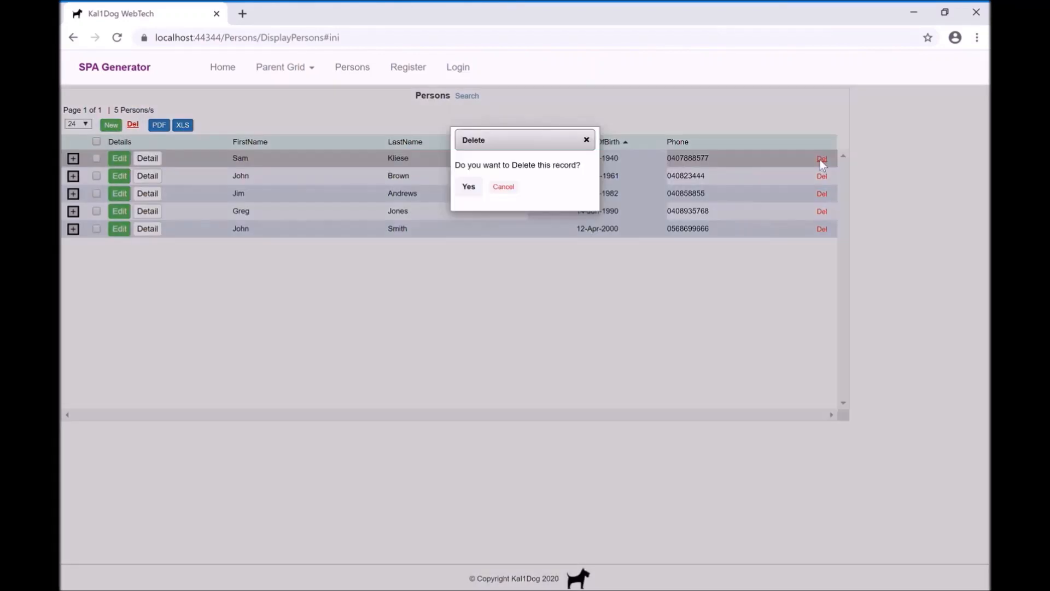
click(503, 186)
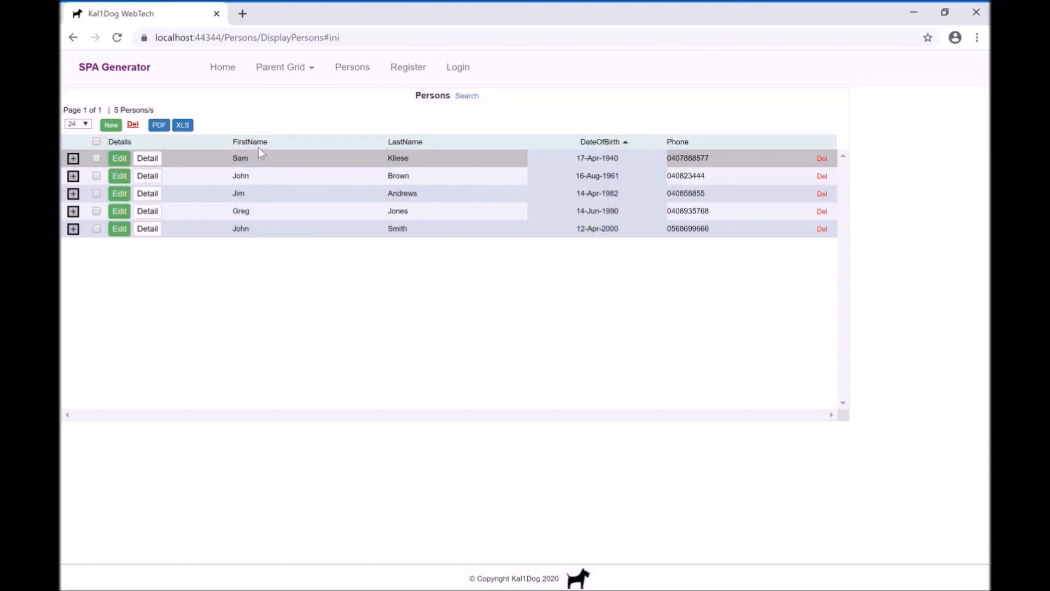
Sort by FirstName, search LastName for 'b' to get John Brown, then reset to all five.
click(249, 141)
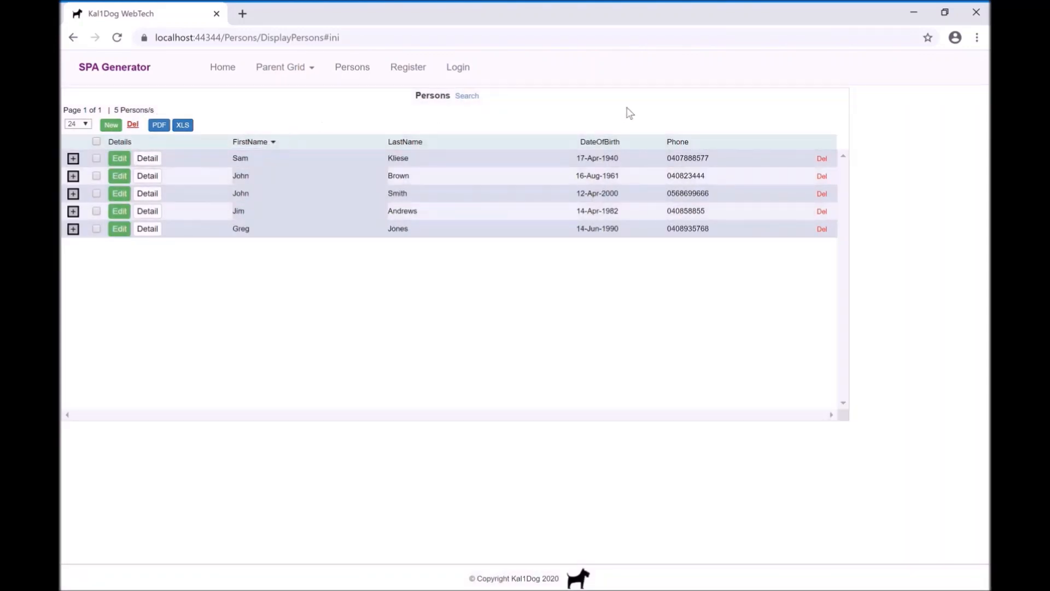
click(466, 95)
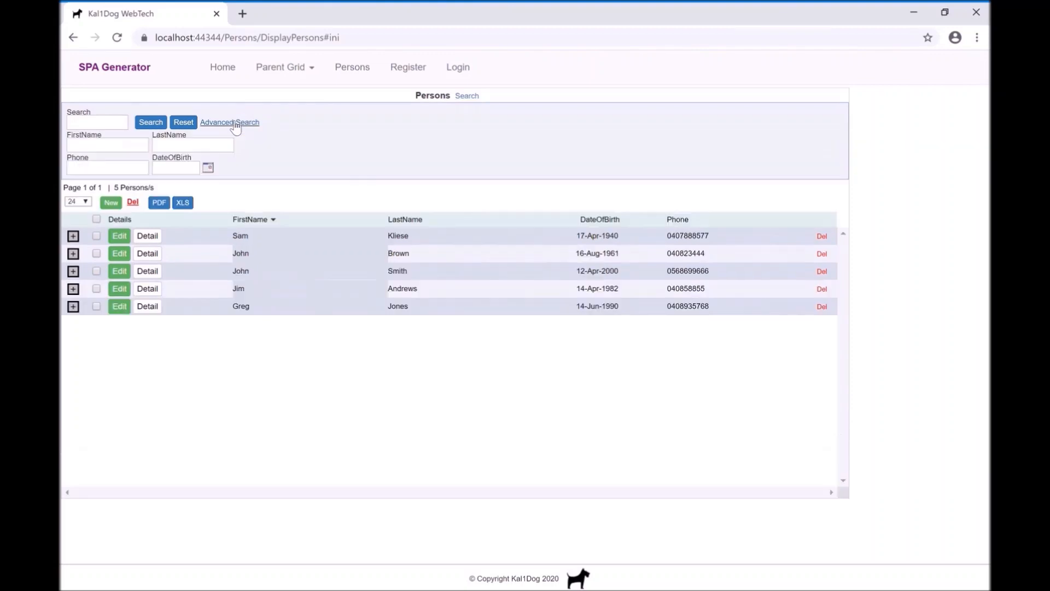
text(b)
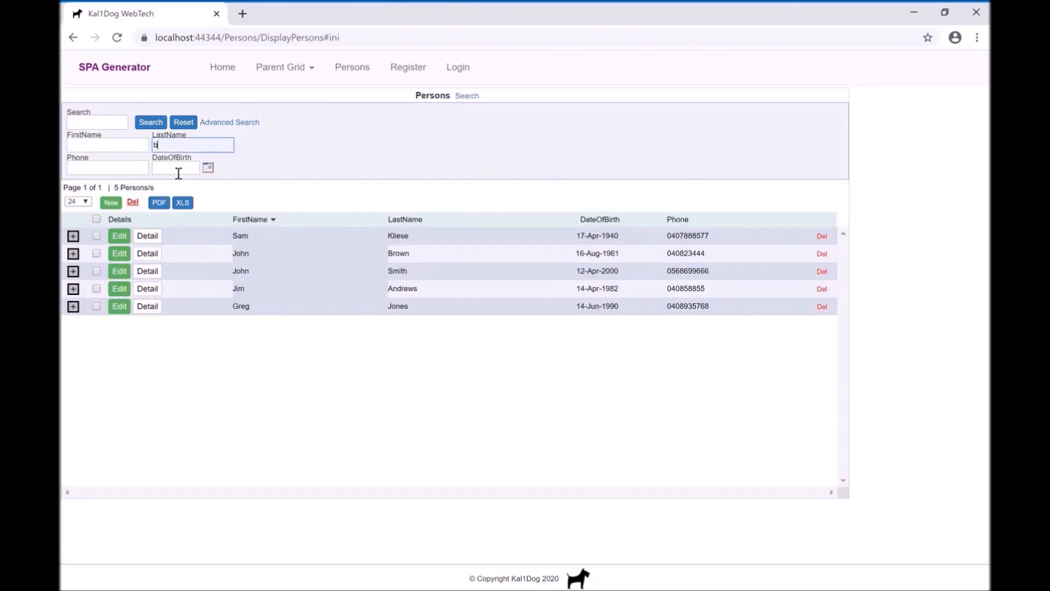
click(150, 121)
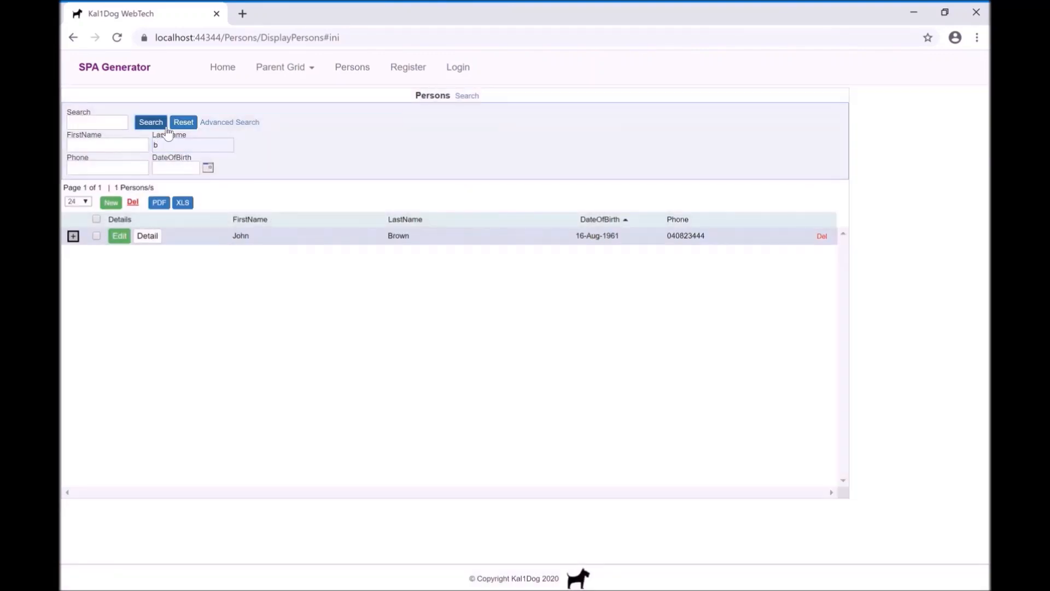
click(183, 122)
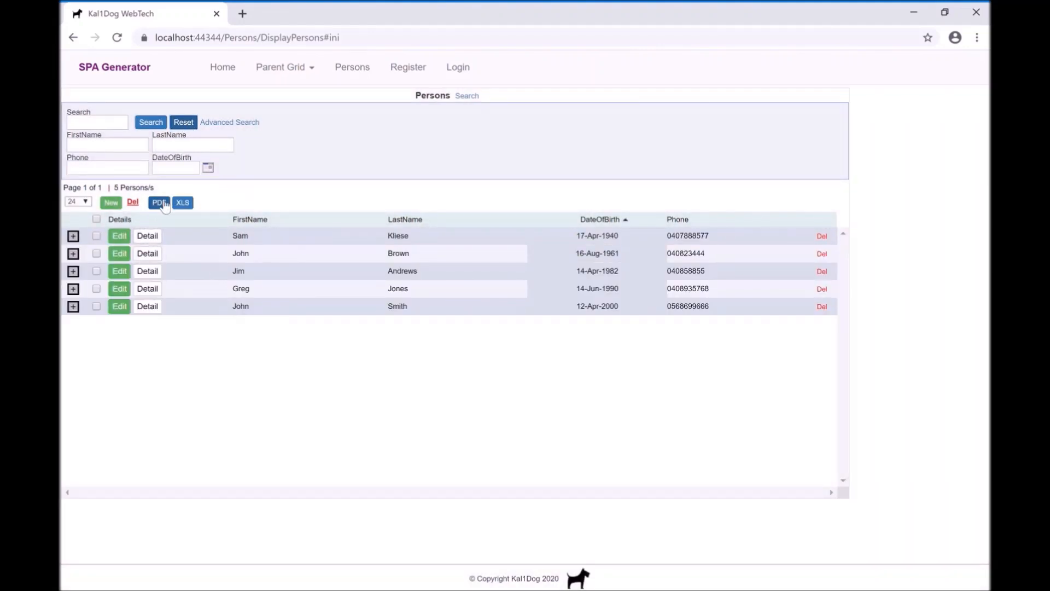
Download the Persons list as a PDF and as an XLS spreadsheet.
click(159, 202)
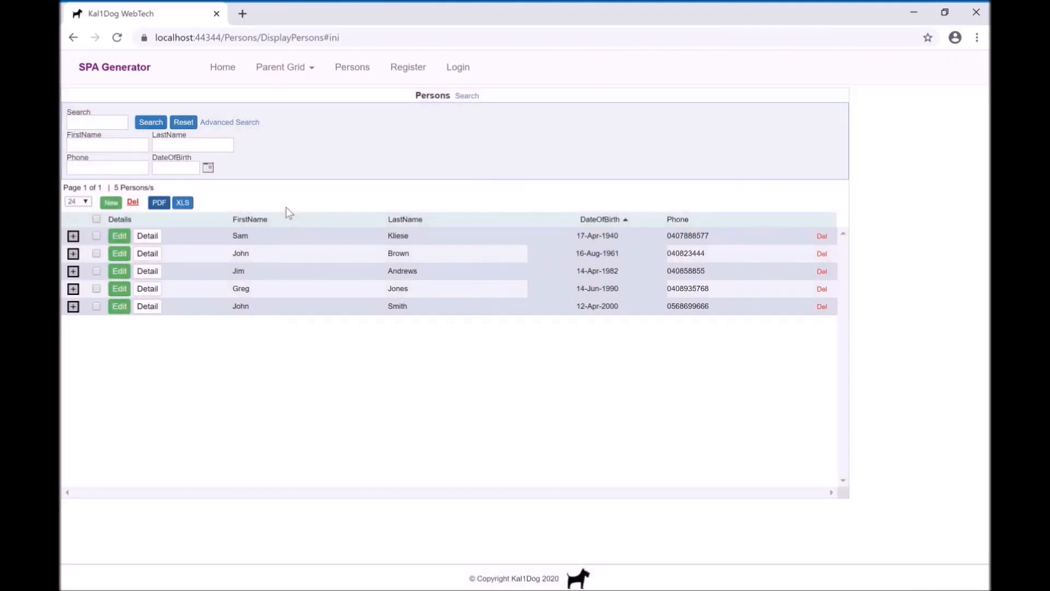
click(159, 202)
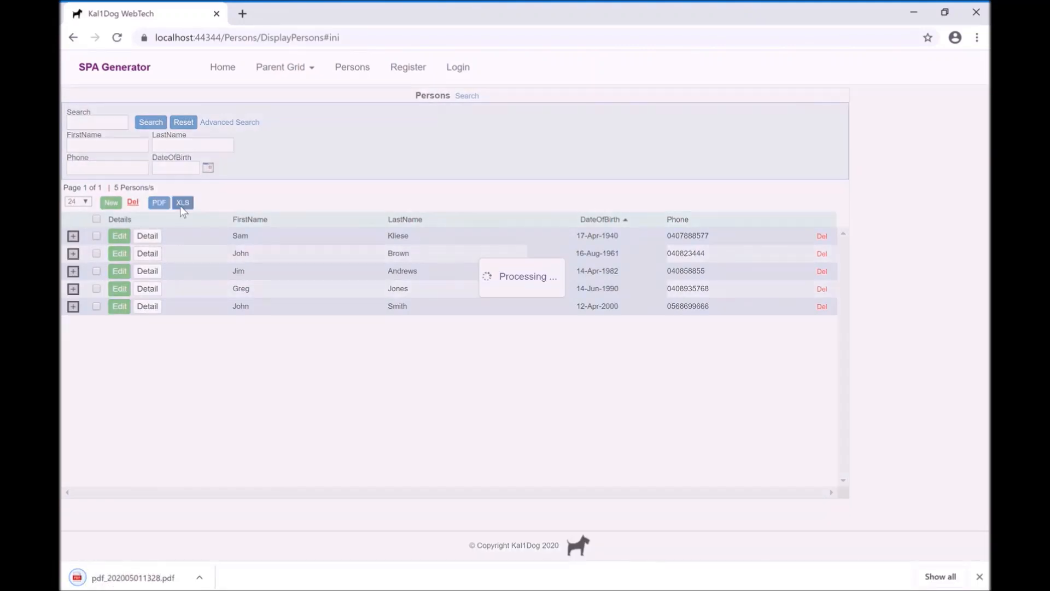
click(182, 202)
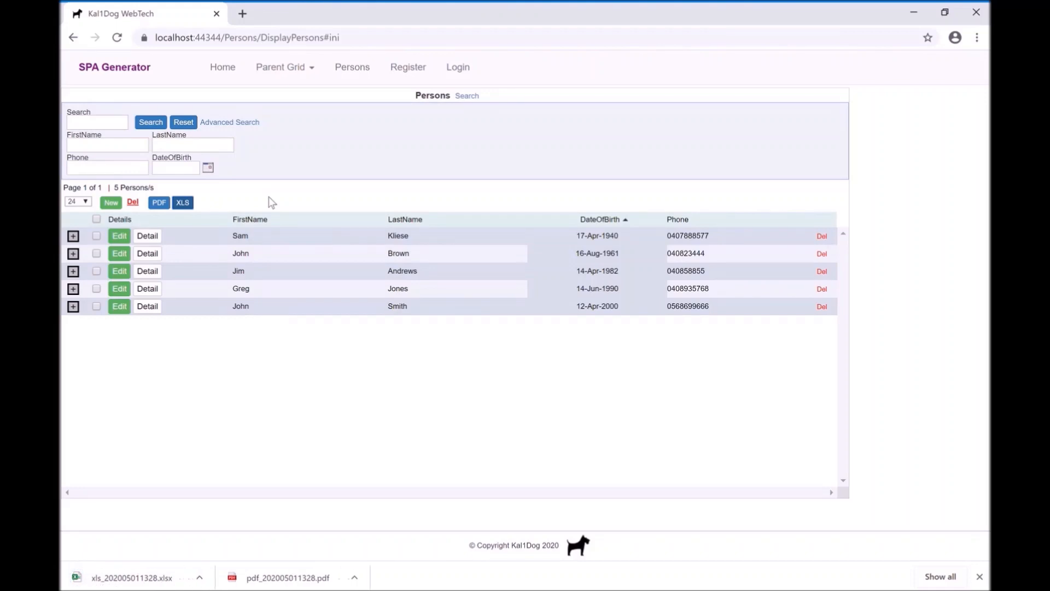
mouse_move(466, 95)
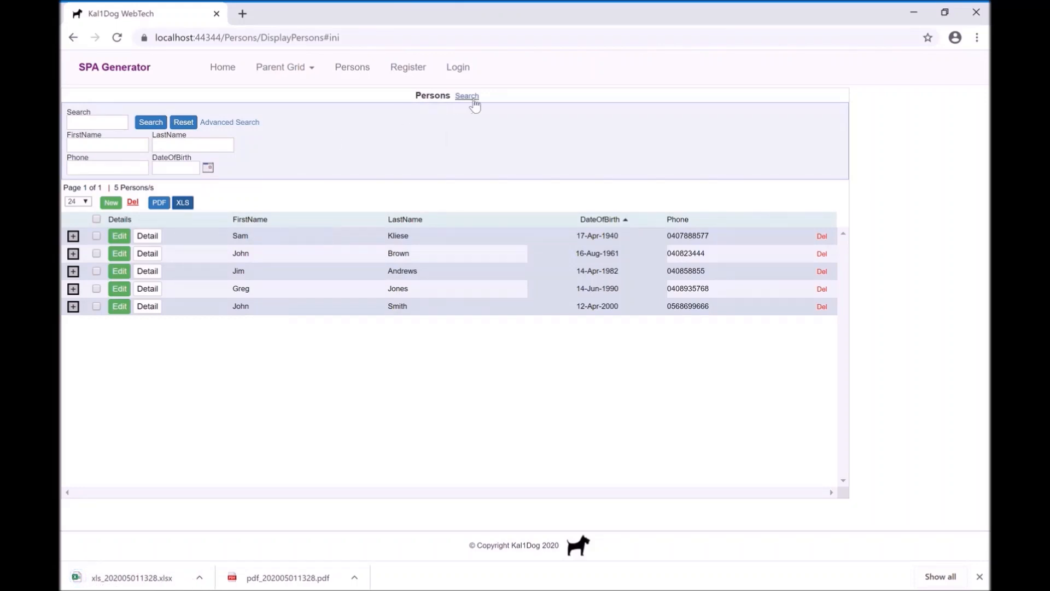
Collapse the search panel so only the five-person grid remains.
click(467, 96)
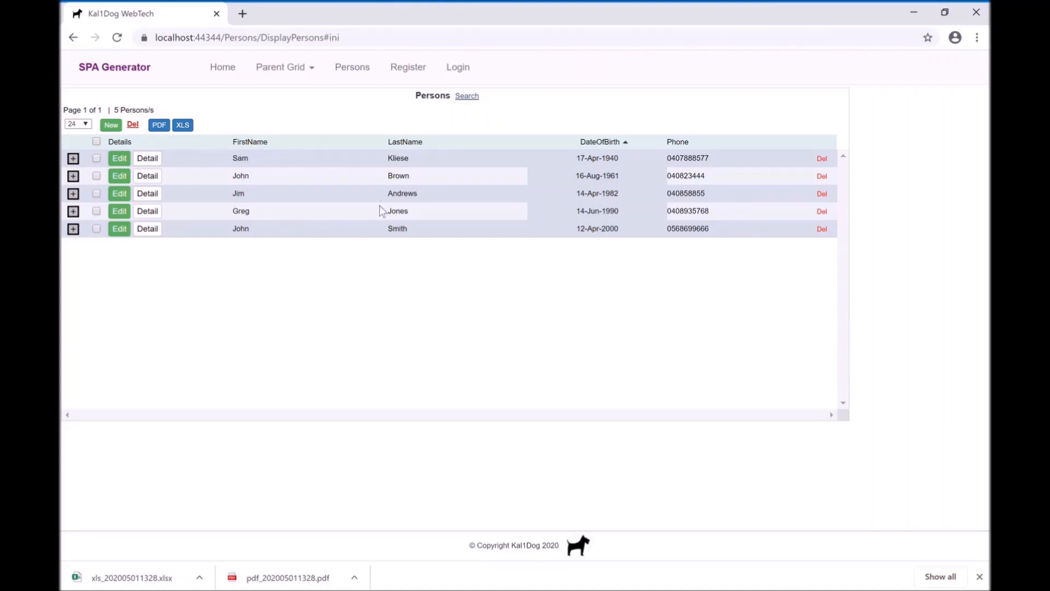
mouse_move(483, 320)
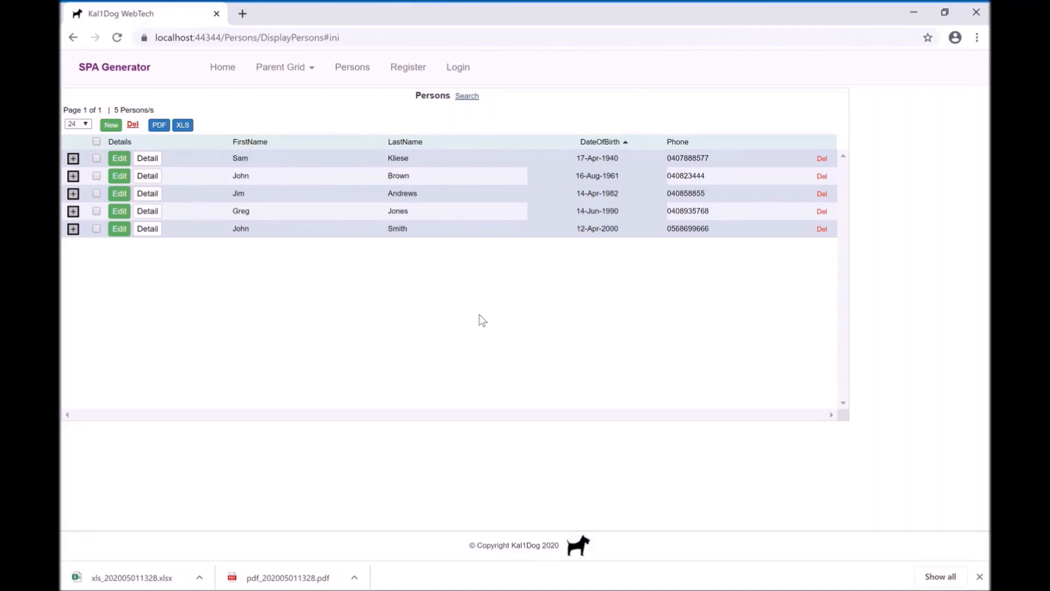
mouse_move(476, 329)
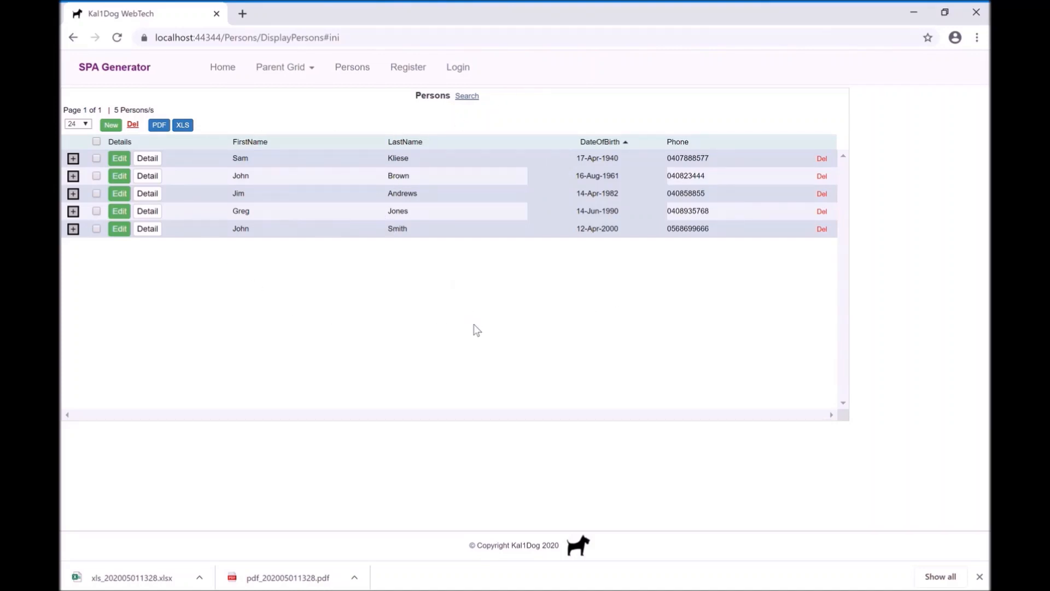
mouse_move(441, 322)
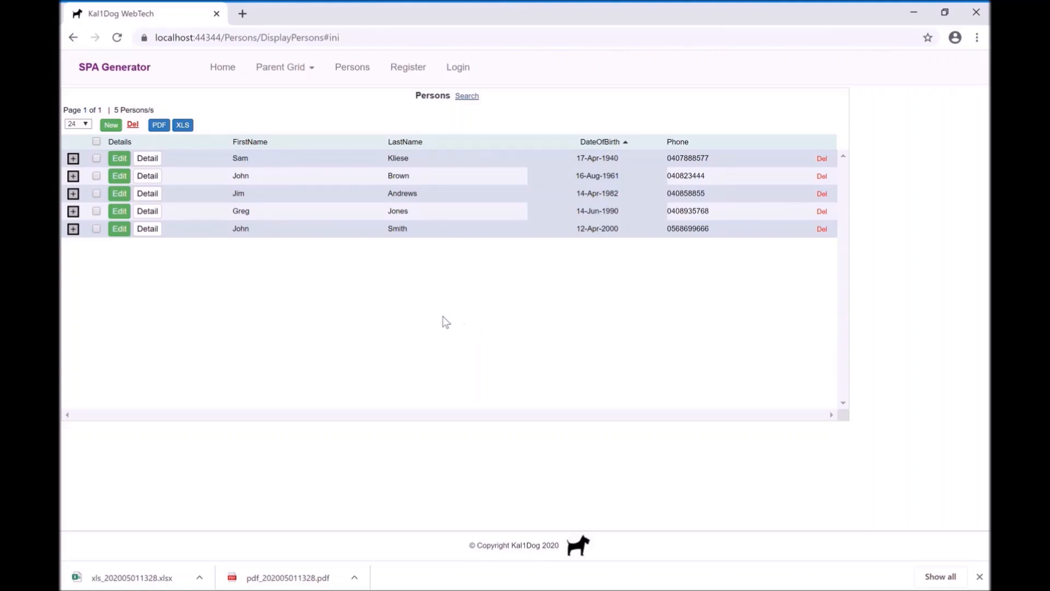
mouse_move(405, 266)
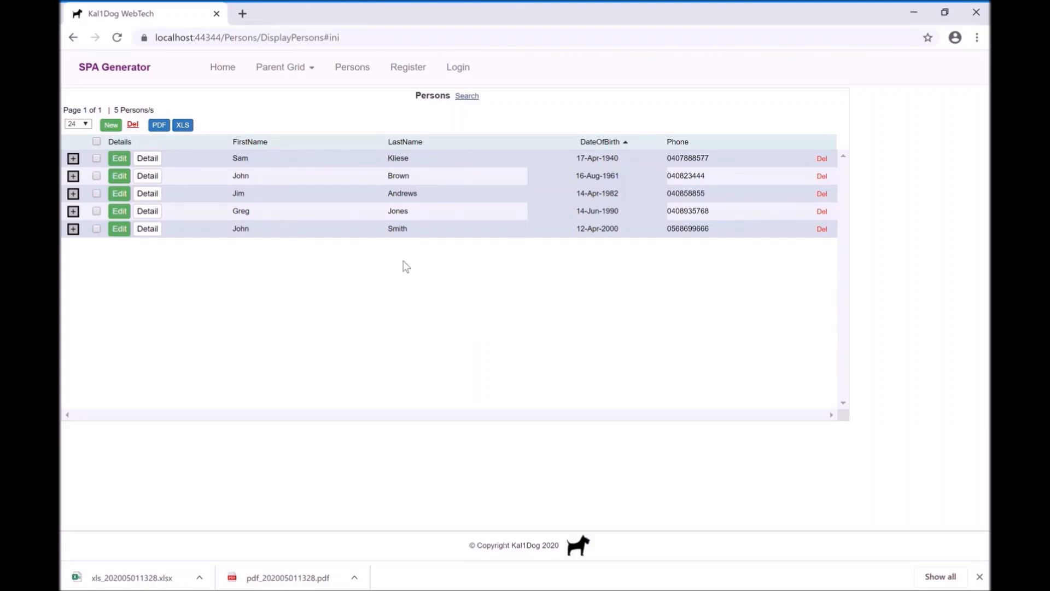
mouse_move(586, 319)
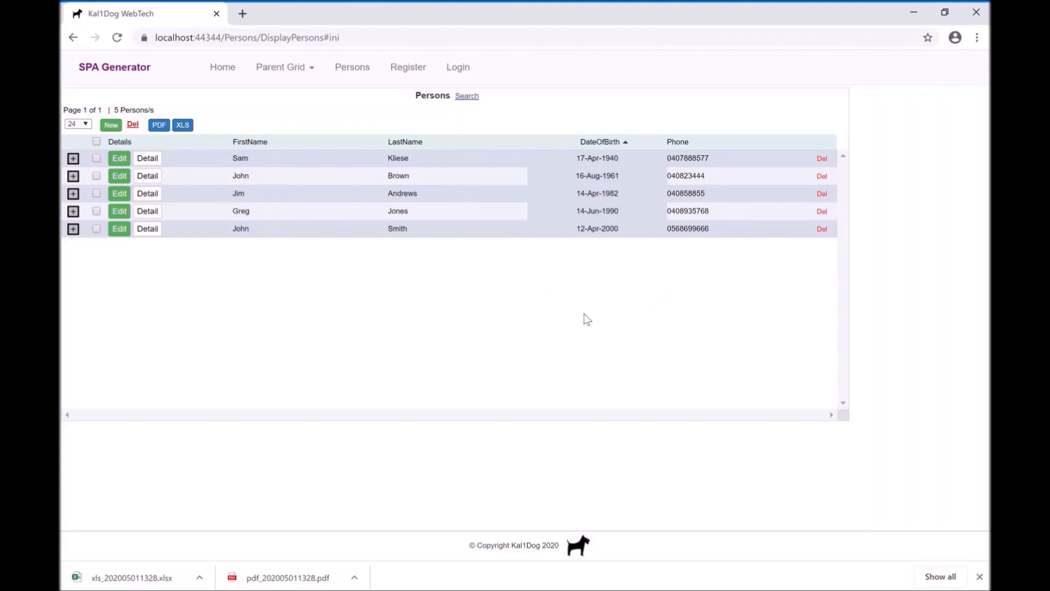
mouse_move(573, 326)
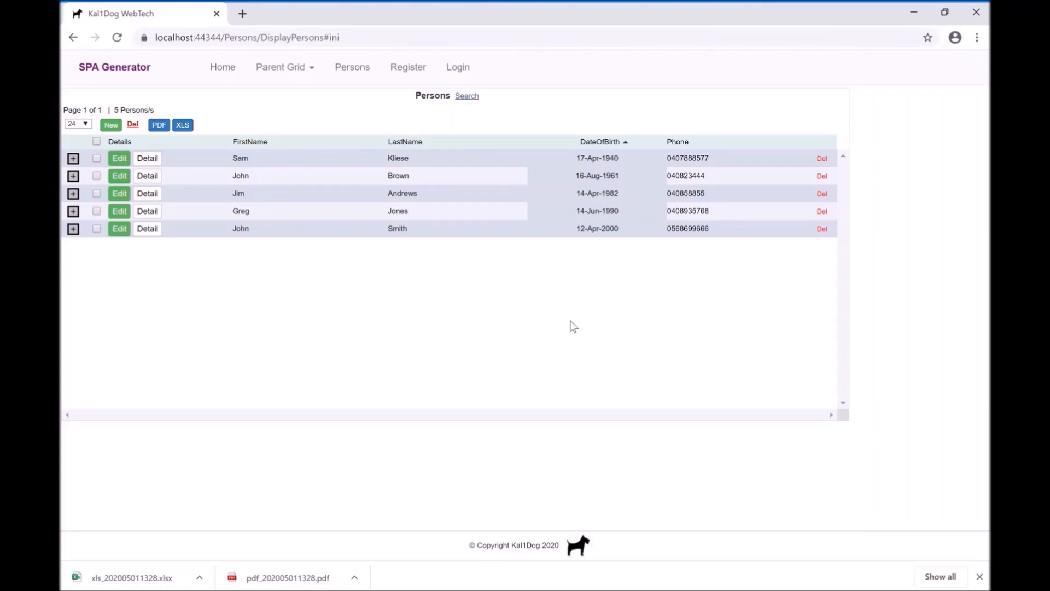
mouse_move(583, 303)
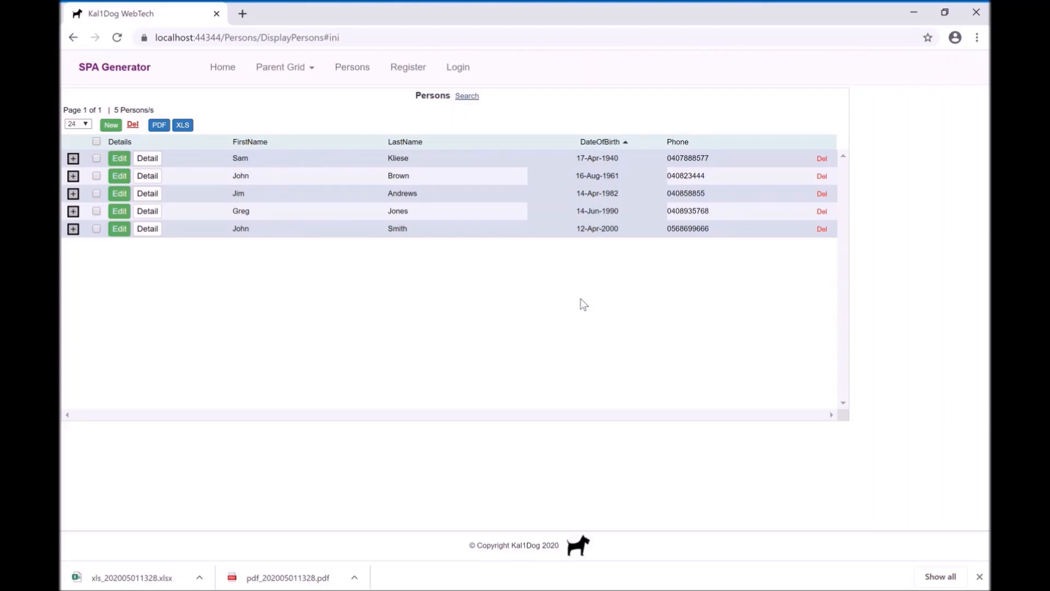
mouse_move(431, 317)
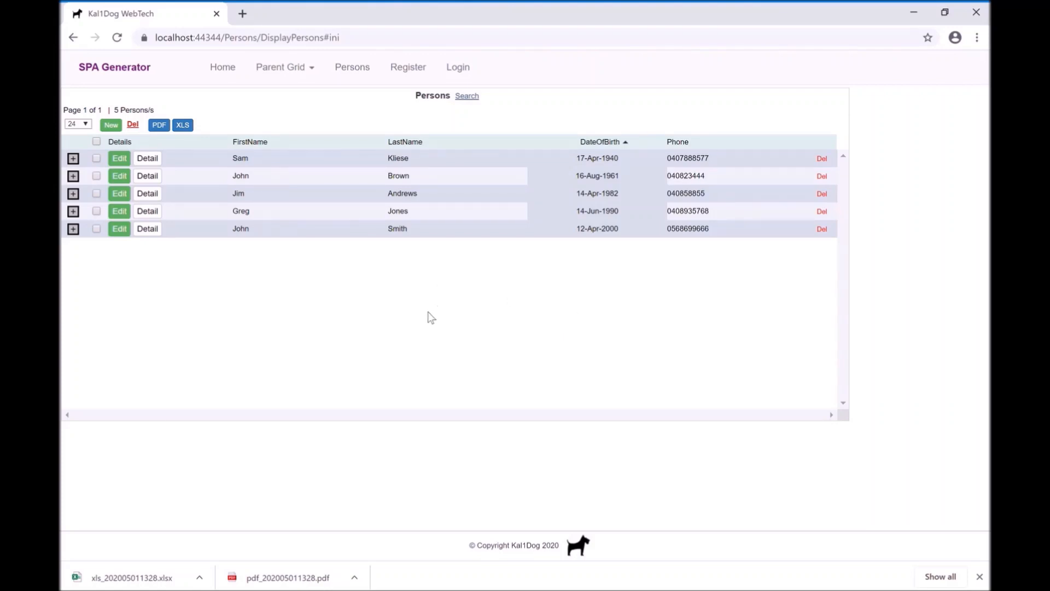